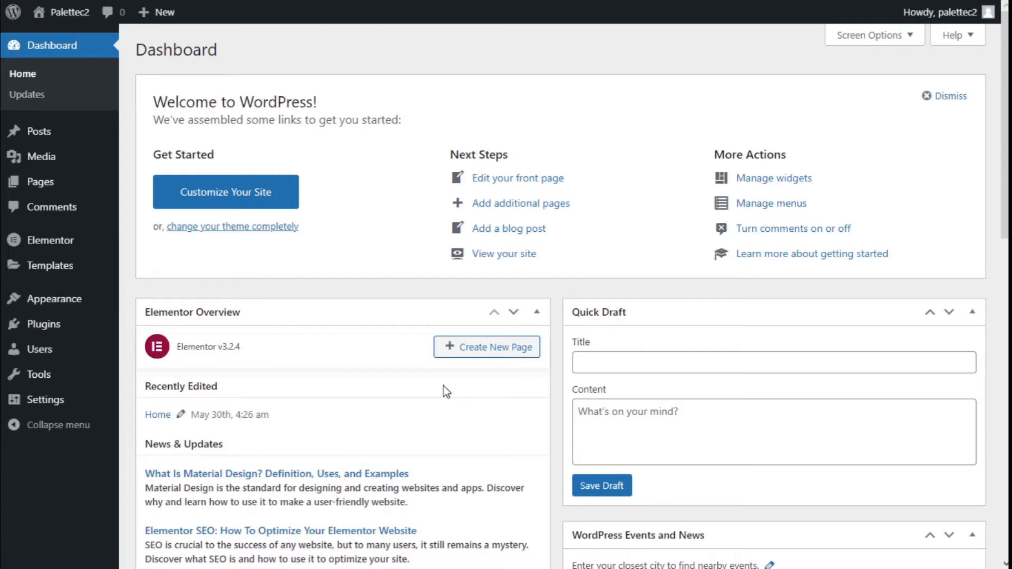
{"action": "mouse_move", "coordinate": [54, 299]}
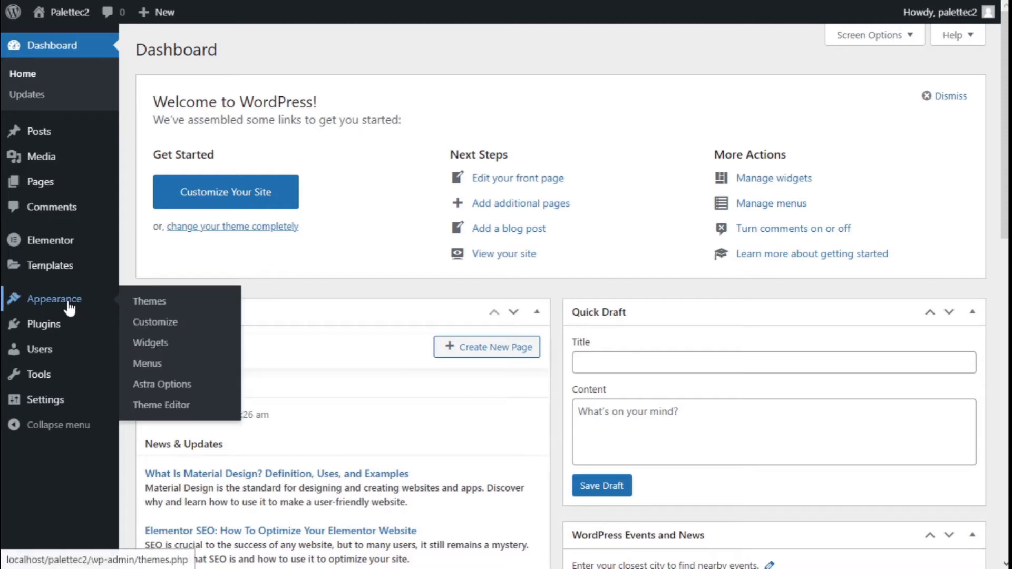
{"action": "mouse_move", "coordinate": [169, 322]}
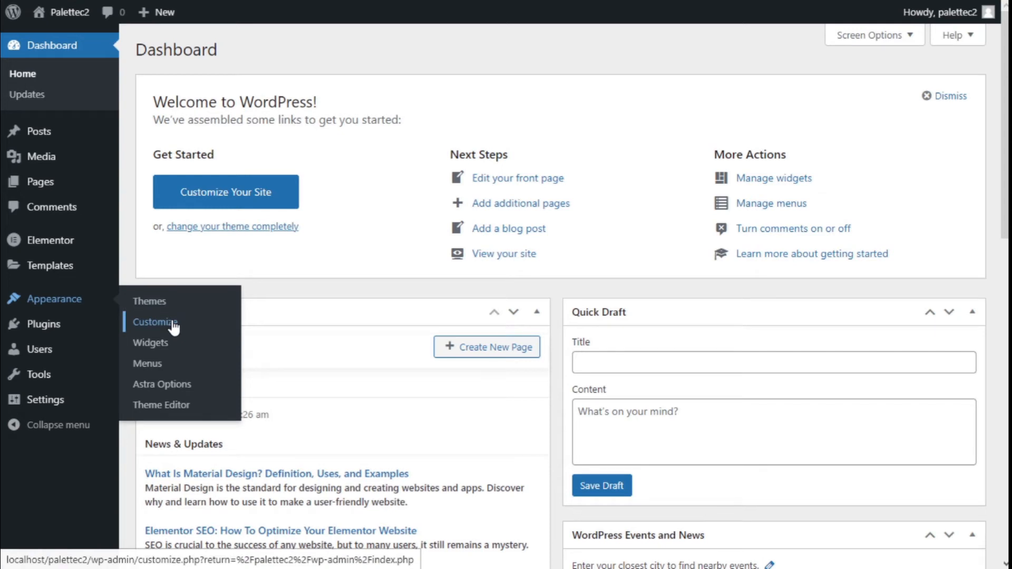
Step: Open the Astra theme Customizer for the Palettec2 site from Appearance
{"action": "left_click", "coordinate": [154, 322]}
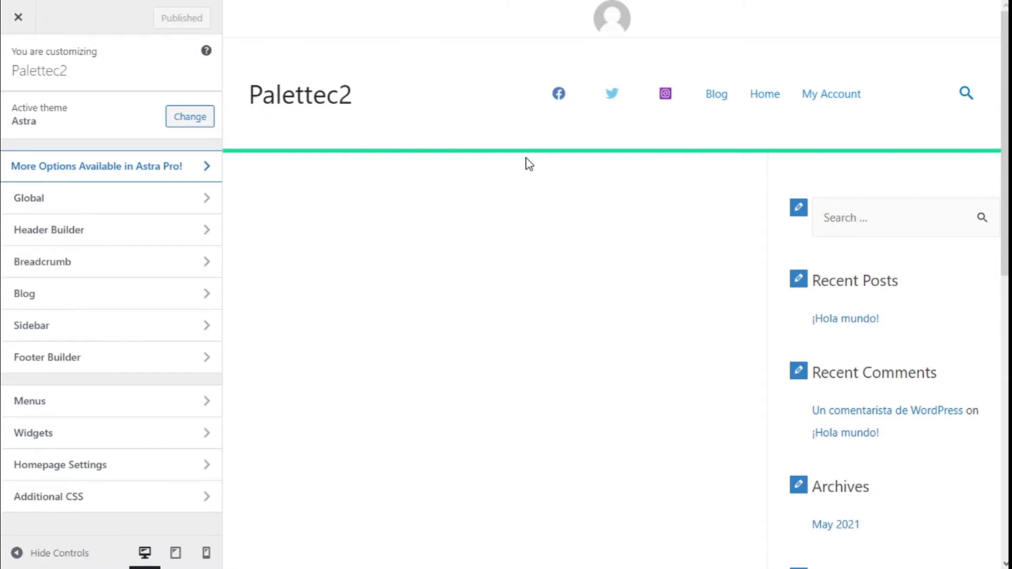
{"action": "mouse_move", "coordinate": [458, 395]}
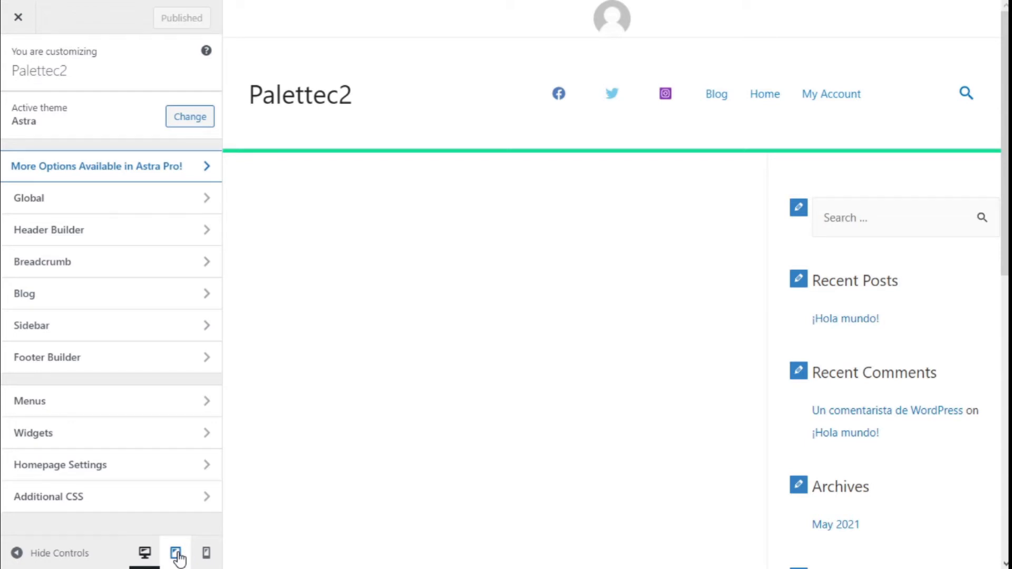
Step: Switch the Customizer preview to the tablet device layout
{"action": "left_click", "coordinate": [174, 553]}
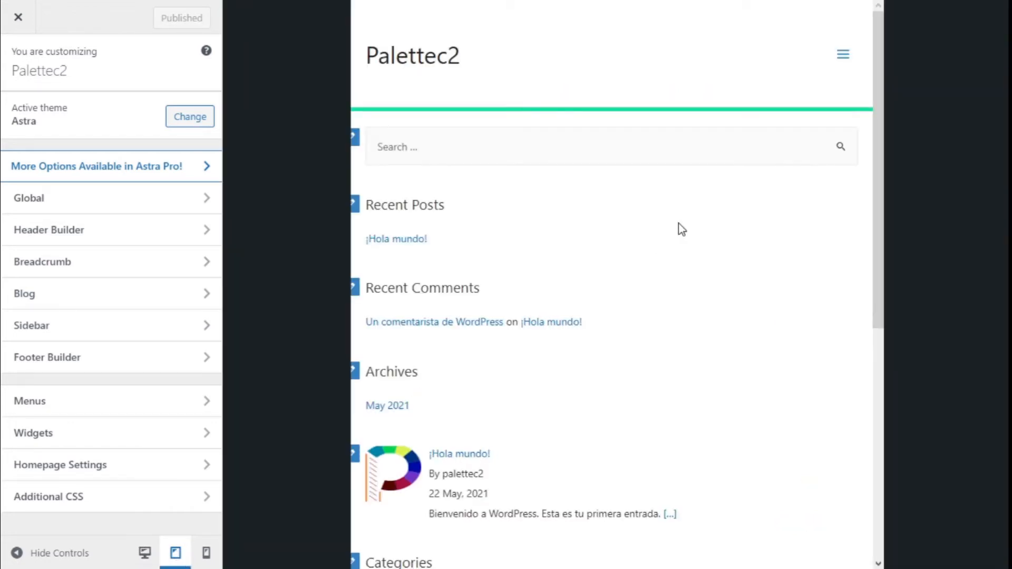
{"action": "mouse_move", "coordinate": [820, 82]}
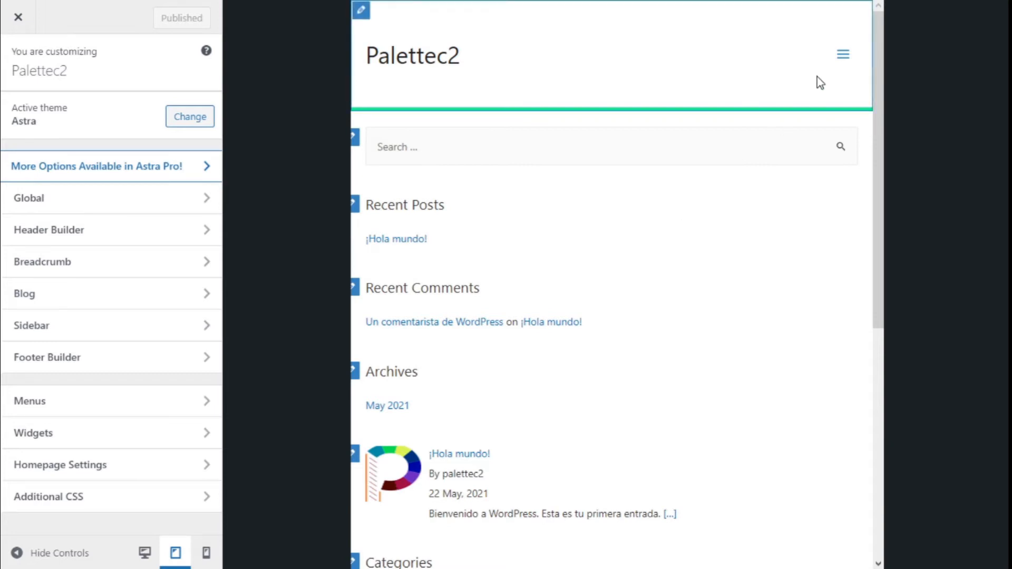
{"action": "mouse_move", "coordinate": [837, 58]}
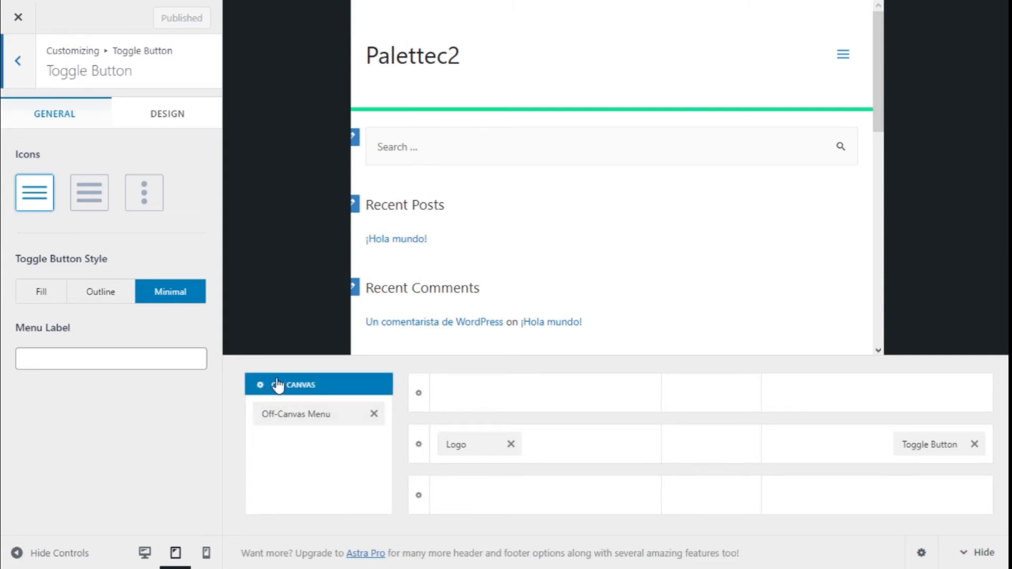
{"action": "mouse_move", "coordinate": [301, 388]}
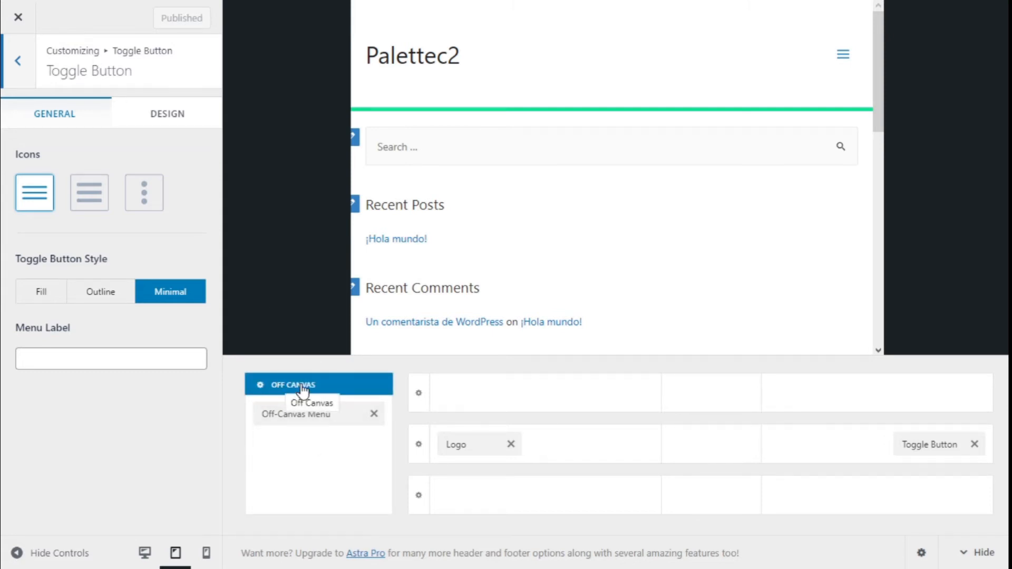
{"action": "mouse_move", "coordinate": [277, 396]}
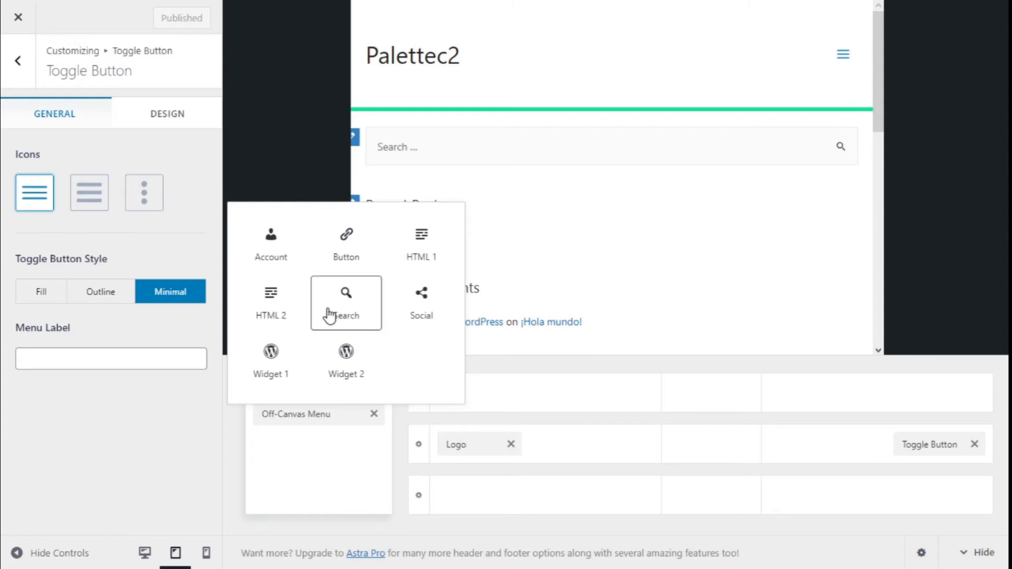
{"action": "mouse_move", "coordinate": [294, 367]}
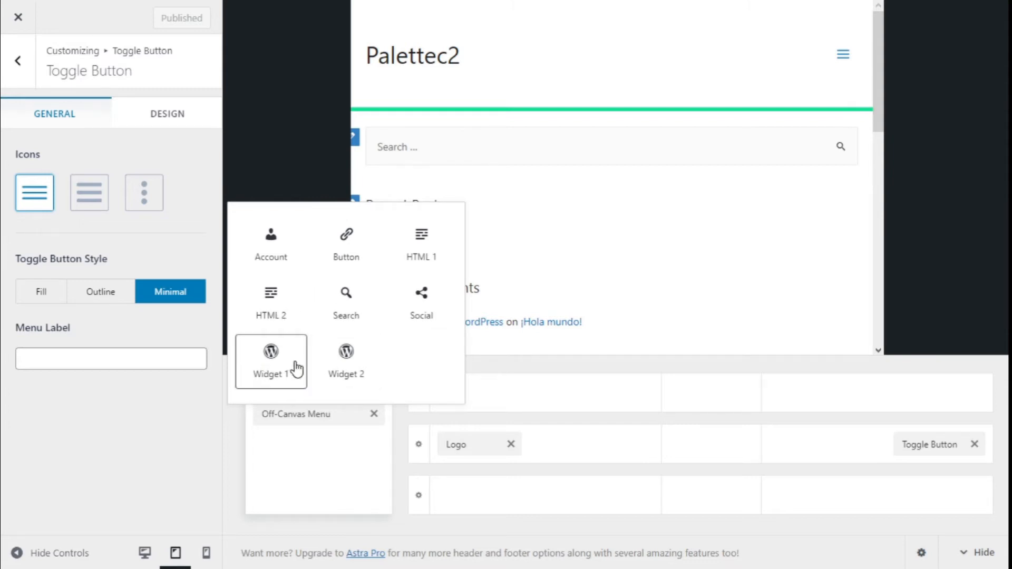
{"action": "mouse_move", "coordinate": [425, 299]}
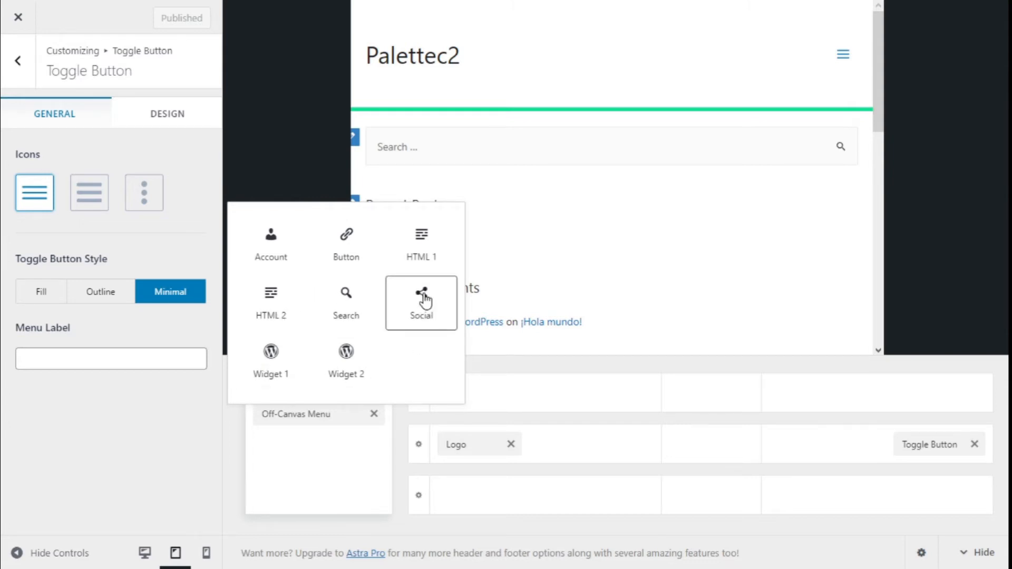
Step: Add Social icons below the Off-Canvas Menu and show the off-canvas area's settings
{"action": "left_click", "coordinate": [420, 302]}
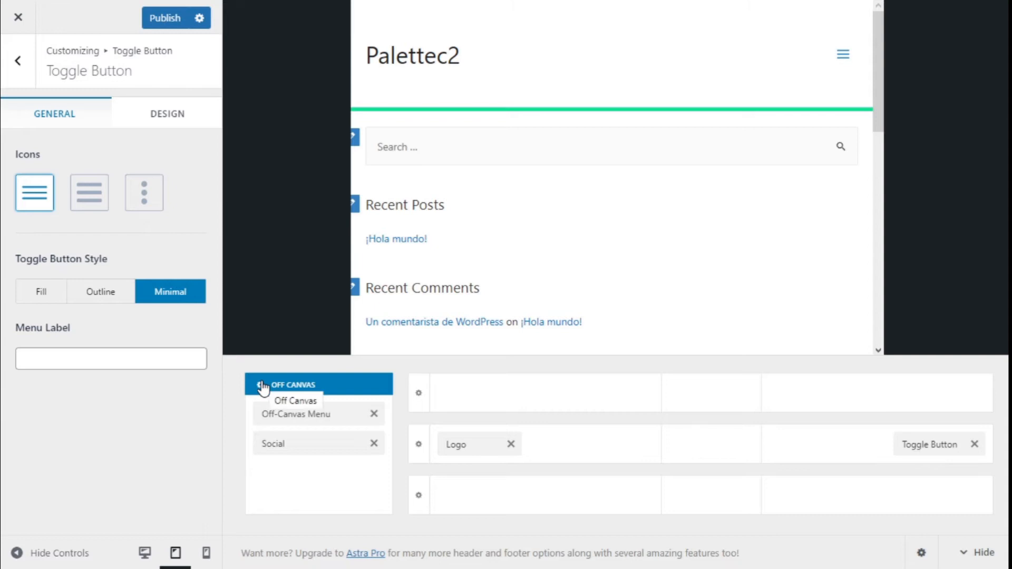
{"action": "left_click", "coordinate": [295, 401]}
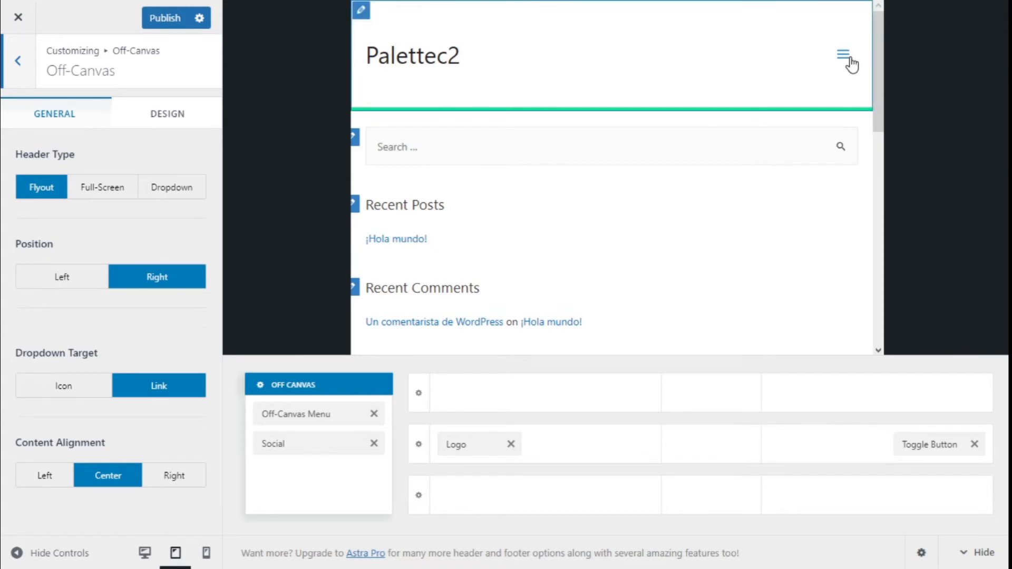
{"action": "left_click", "coordinate": [843, 53]}
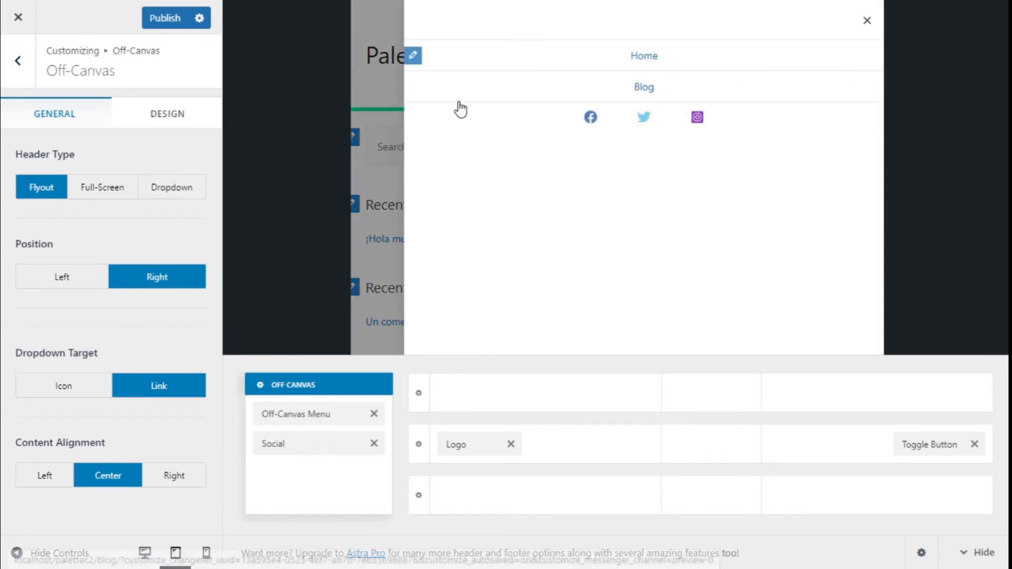
{"action": "mouse_move", "coordinate": [856, 37]}
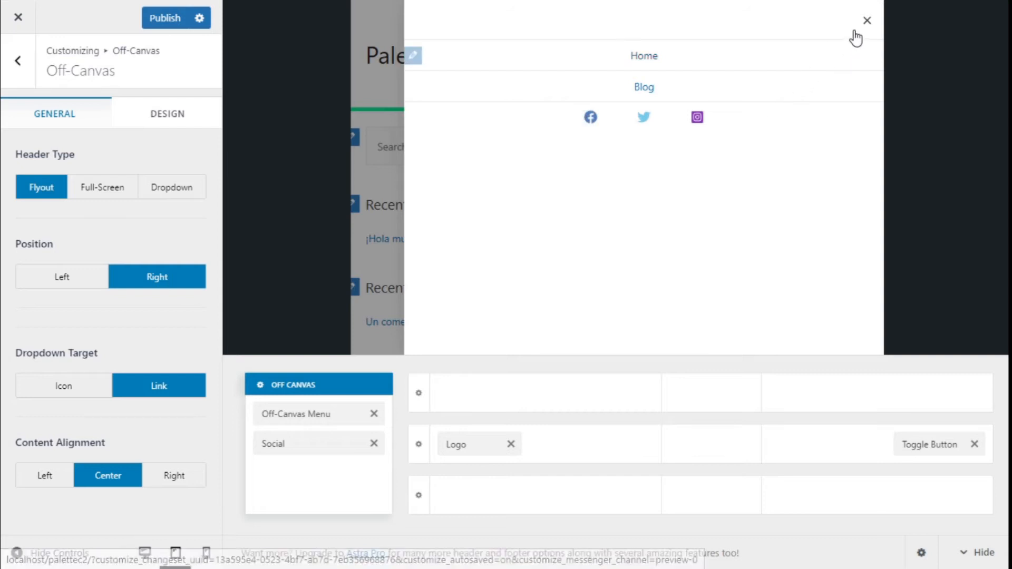
{"action": "left_click", "coordinate": [867, 20]}
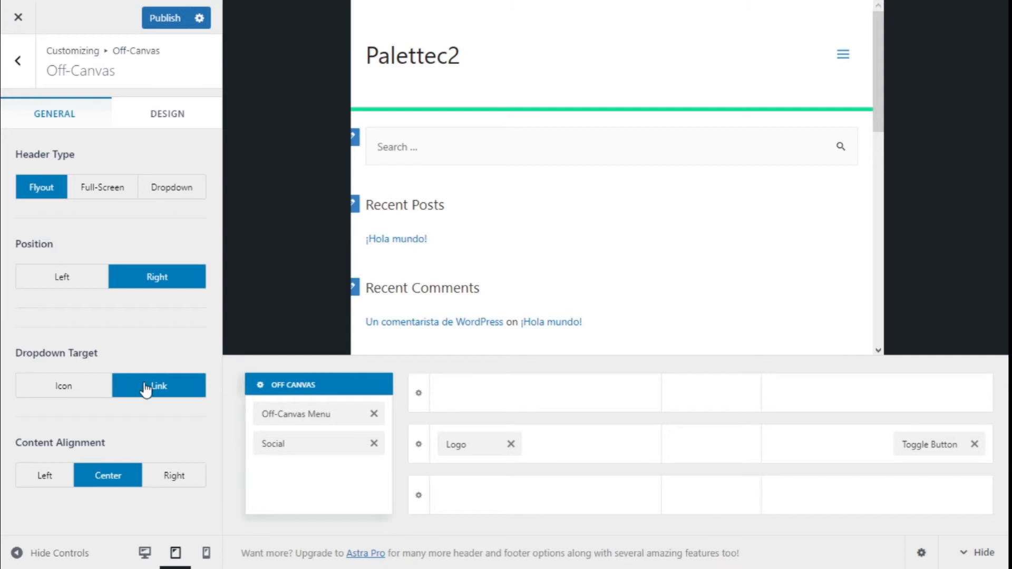
{"action": "mouse_move", "coordinate": [48, 411]}
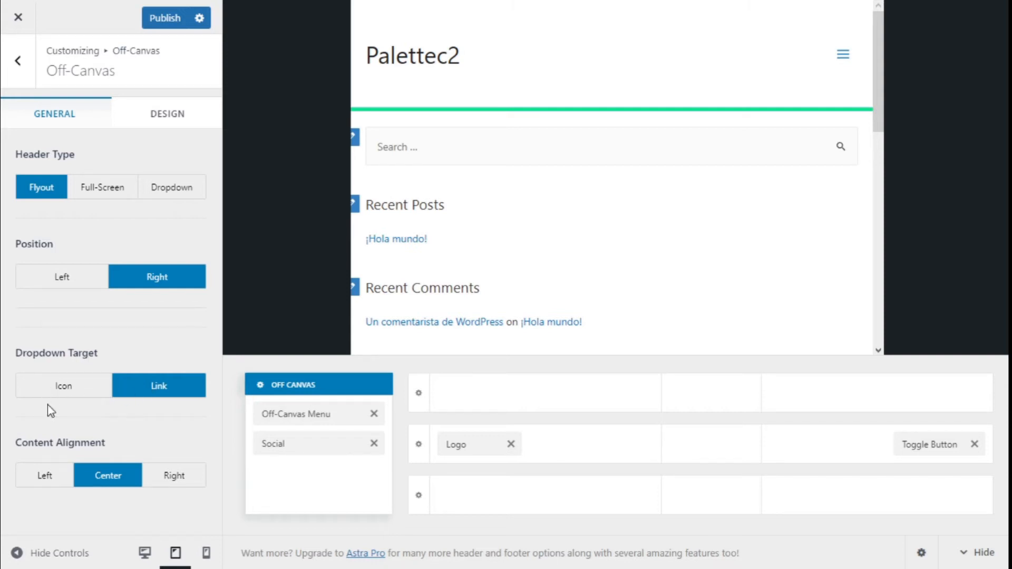
{"action": "mouse_move", "coordinate": [43, 475]}
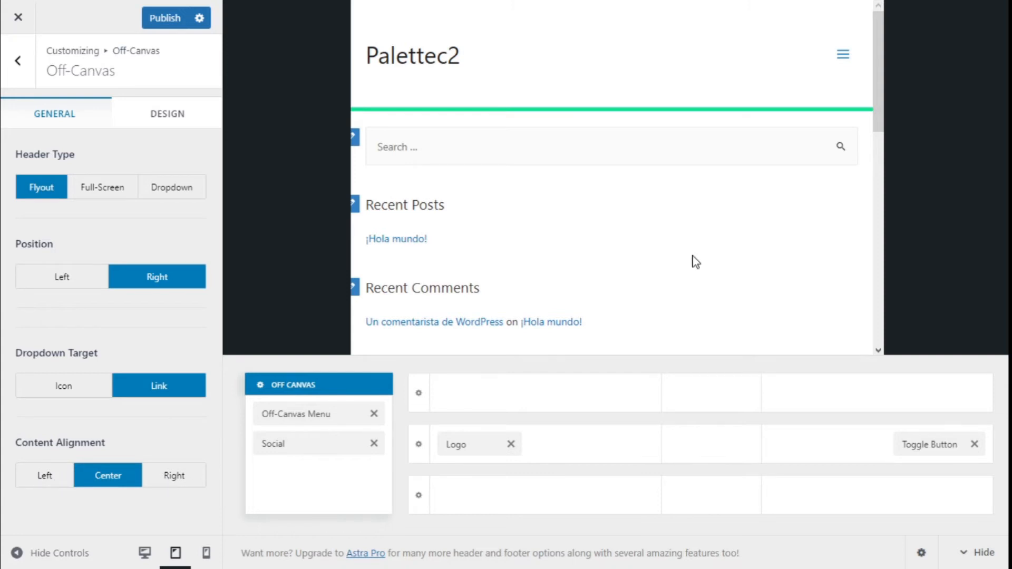
{"action": "left_click", "coordinate": [842, 54]}
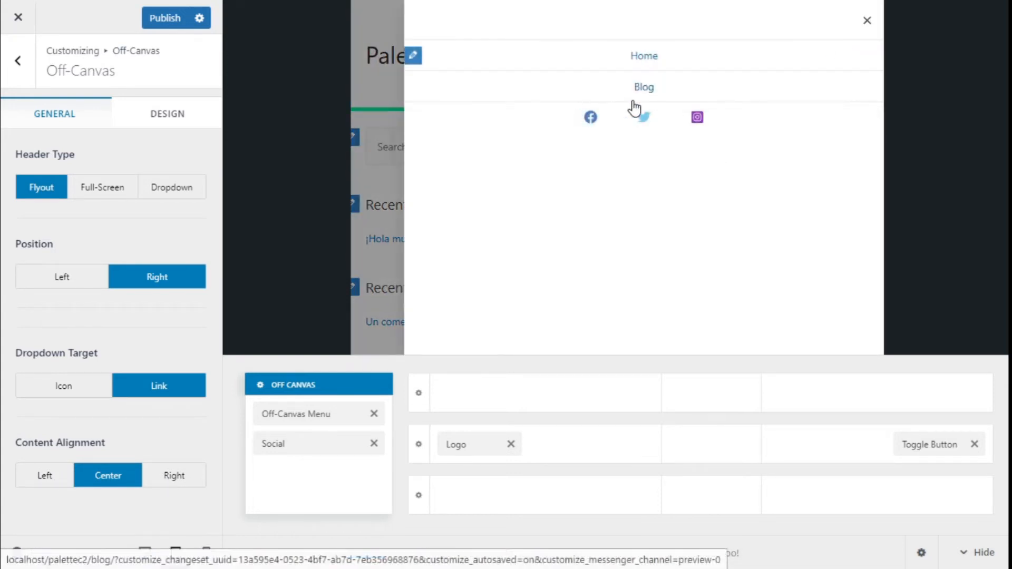
{"action": "left_click", "coordinate": [174, 475]}
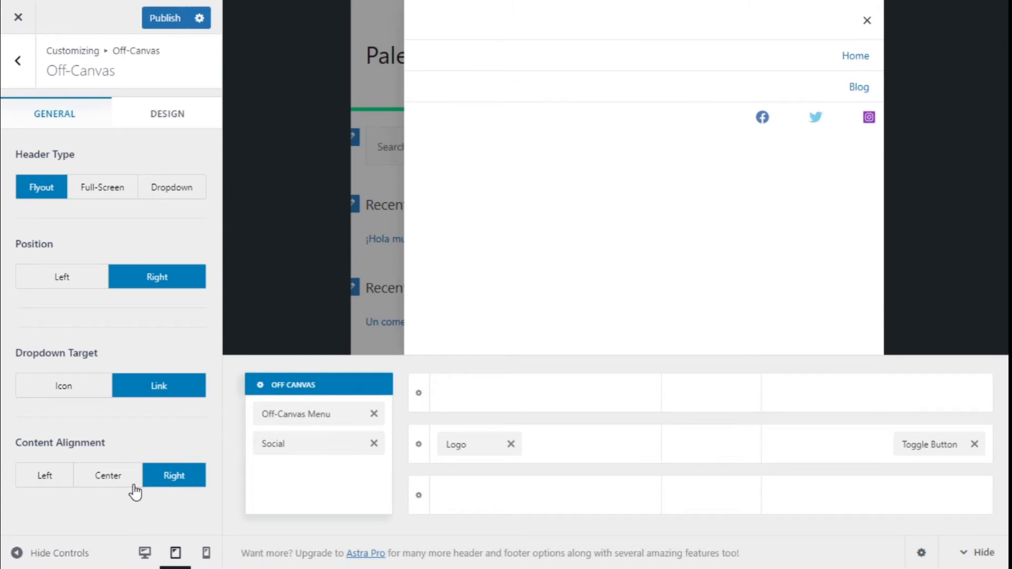
{"action": "left_click", "coordinate": [108, 475]}
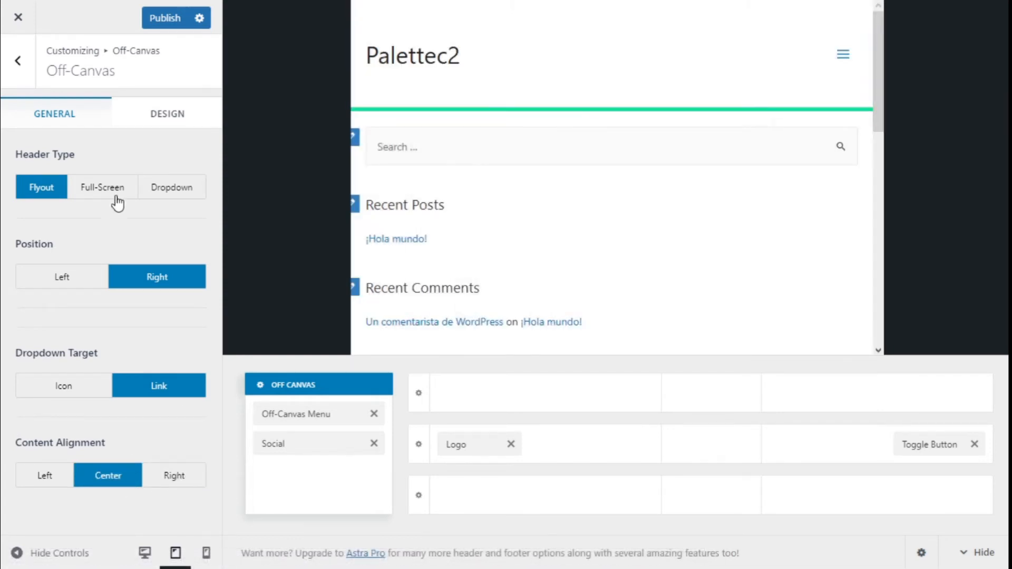
{"action": "left_click", "coordinate": [102, 187]}
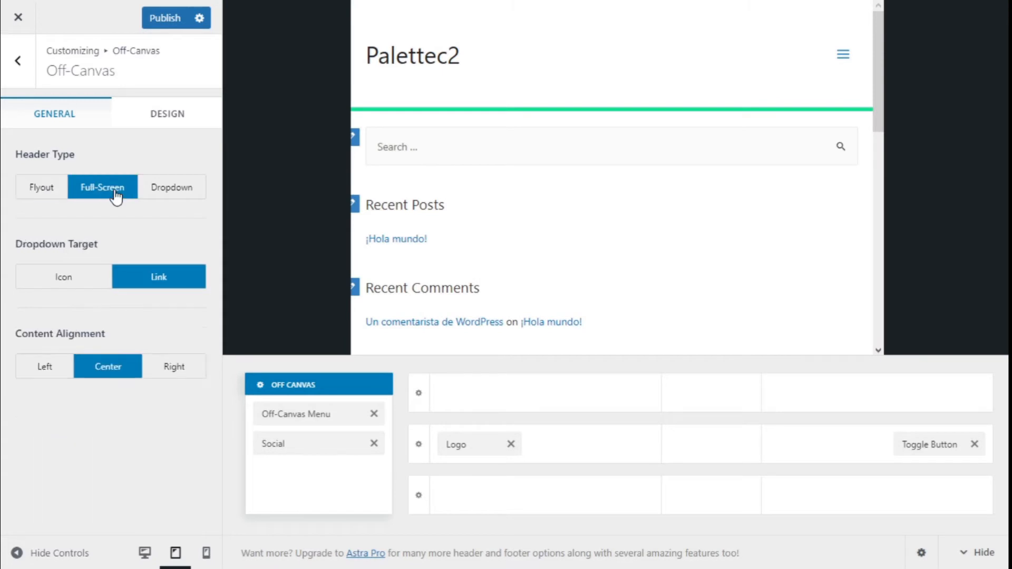
{"action": "left_click", "coordinate": [842, 54]}
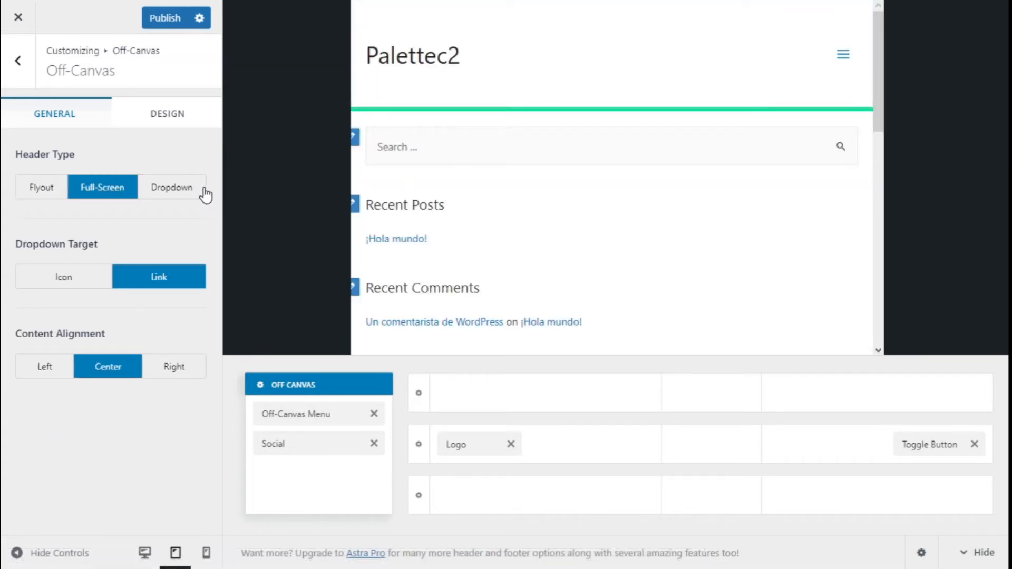
{"action": "left_click", "coordinate": [171, 187]}
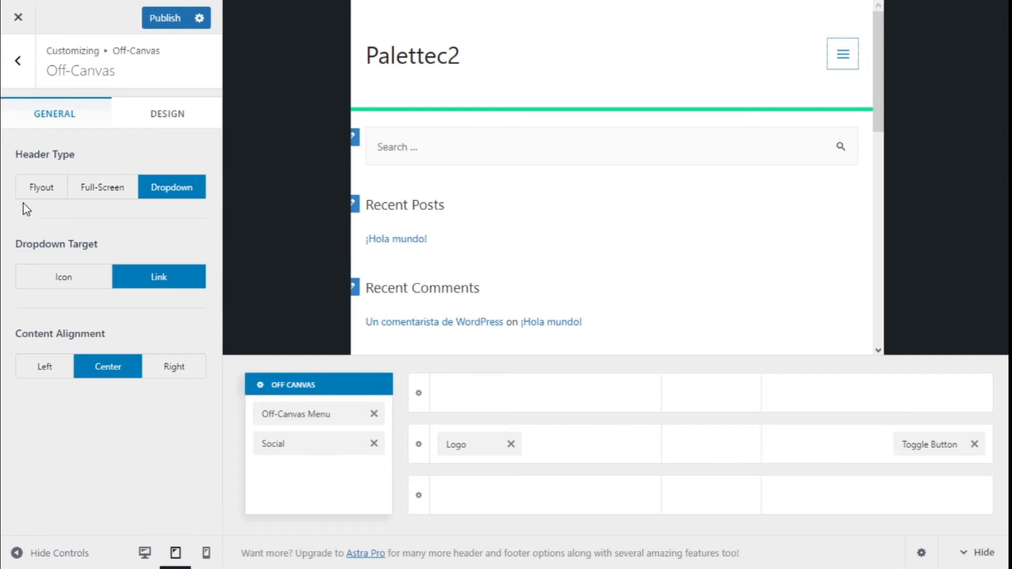
{"action": "left_click", "coordinate": [41, 187]}
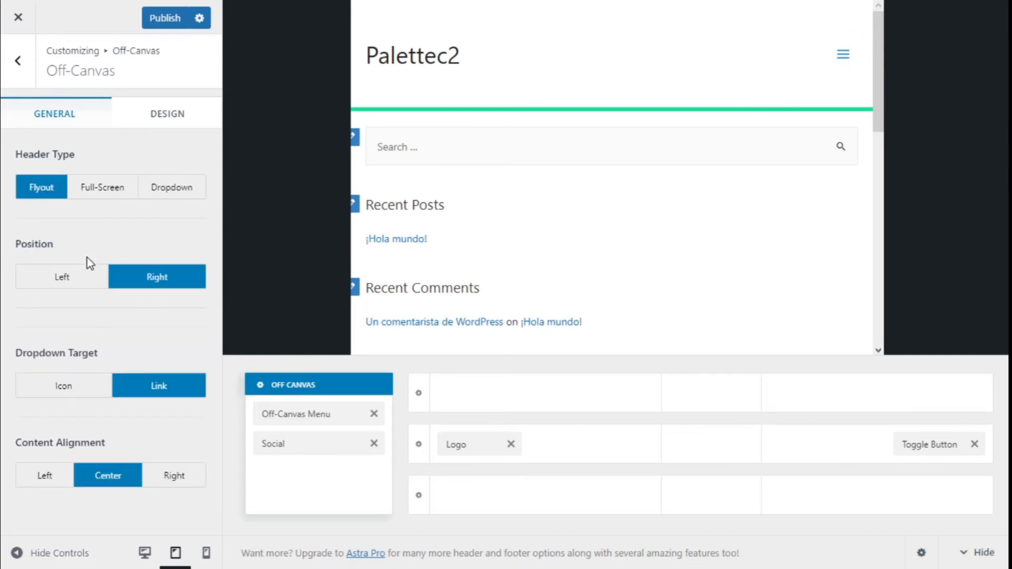
{"action": "mouse_move", "coordinate": [129, 145]}
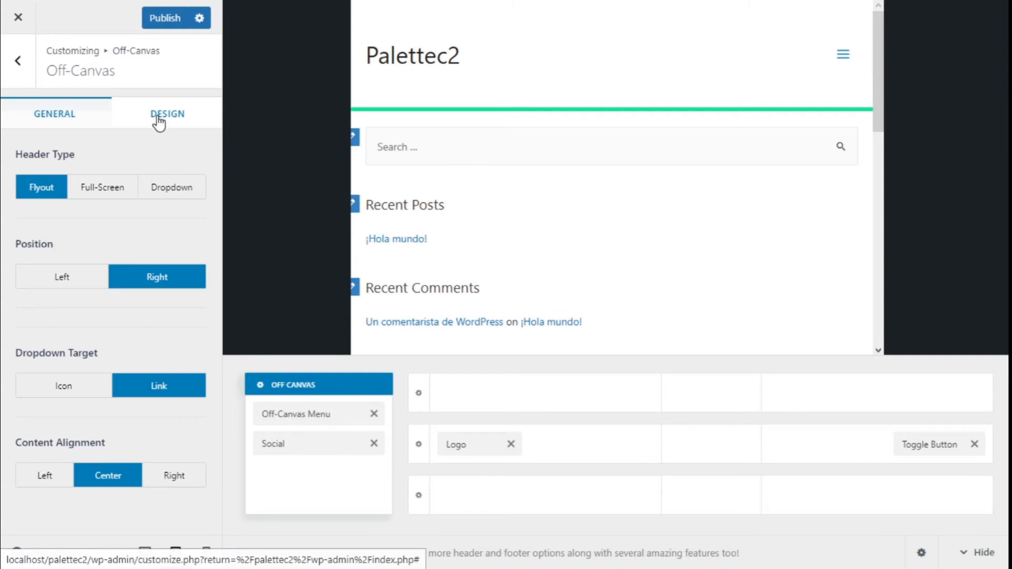
Step: Make the off-canvas close icon blue and test the flyout in the preview
{"action": "left_click", "coordinate": [167, 113]}
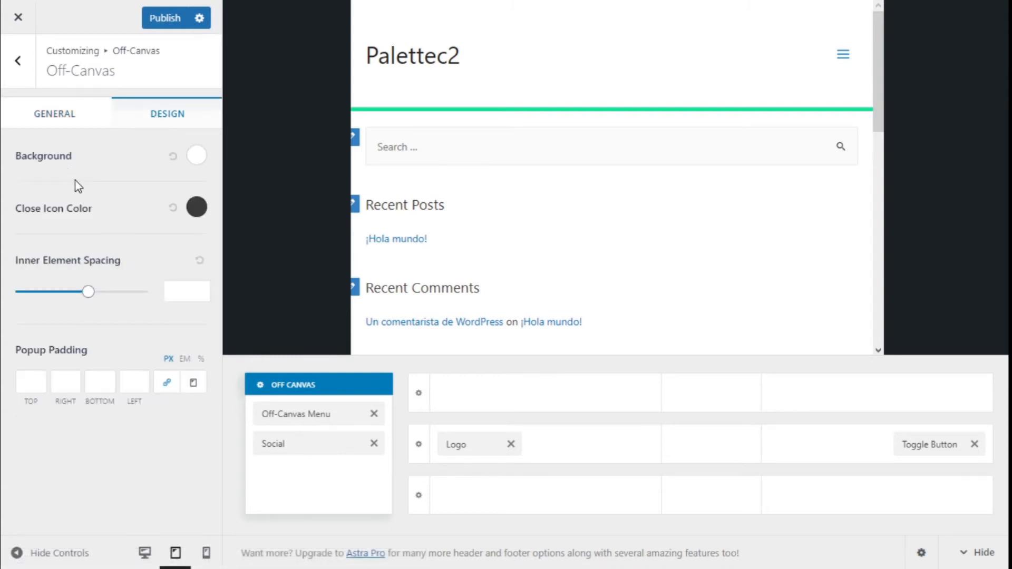
{"action": "mouse_move", "coordinate": [198, 155]}
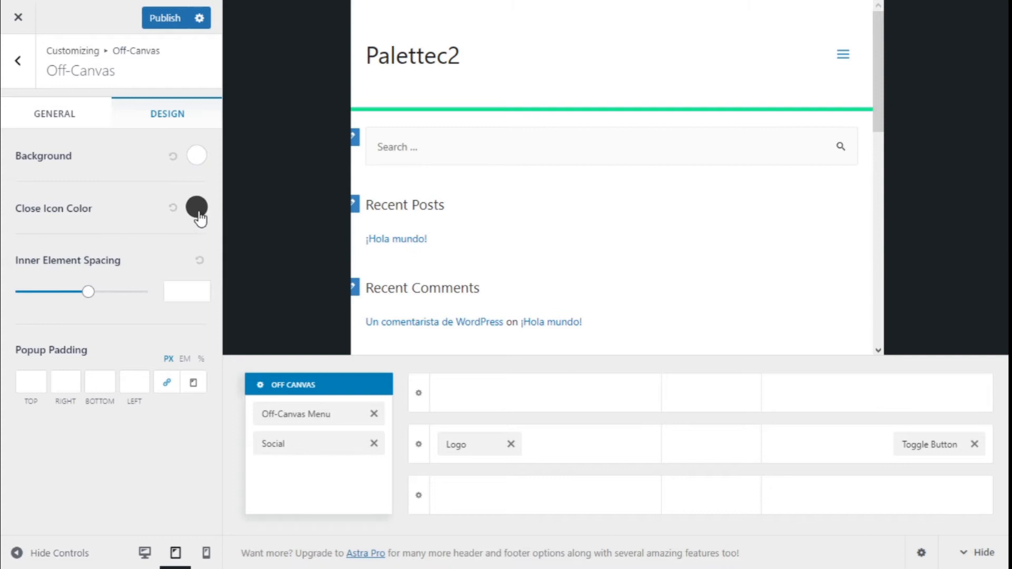
{"action": "mouse_move", "coordinate": [188, 209]}
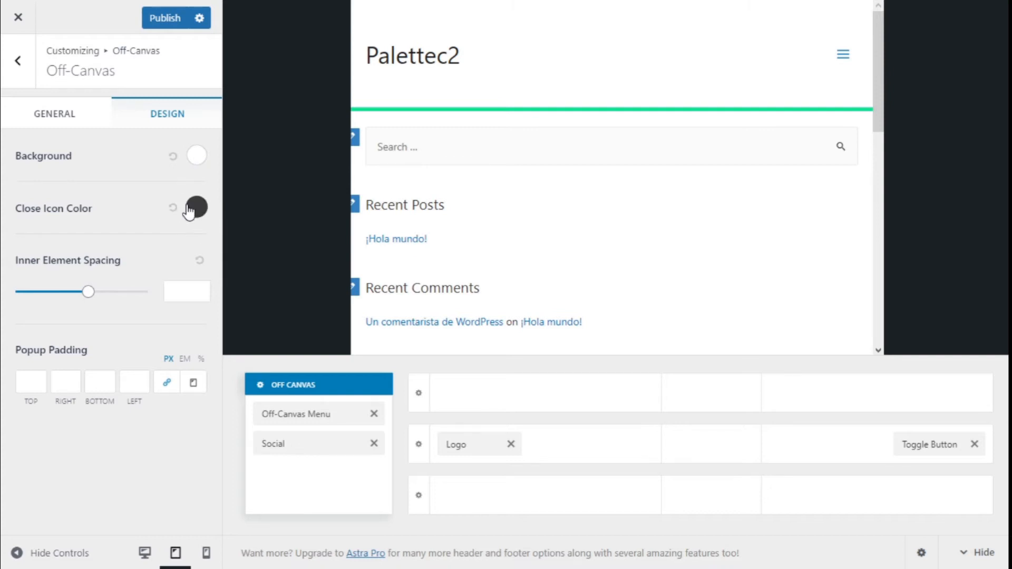
{"action": "left_click", "coordinate": [195, 208]}
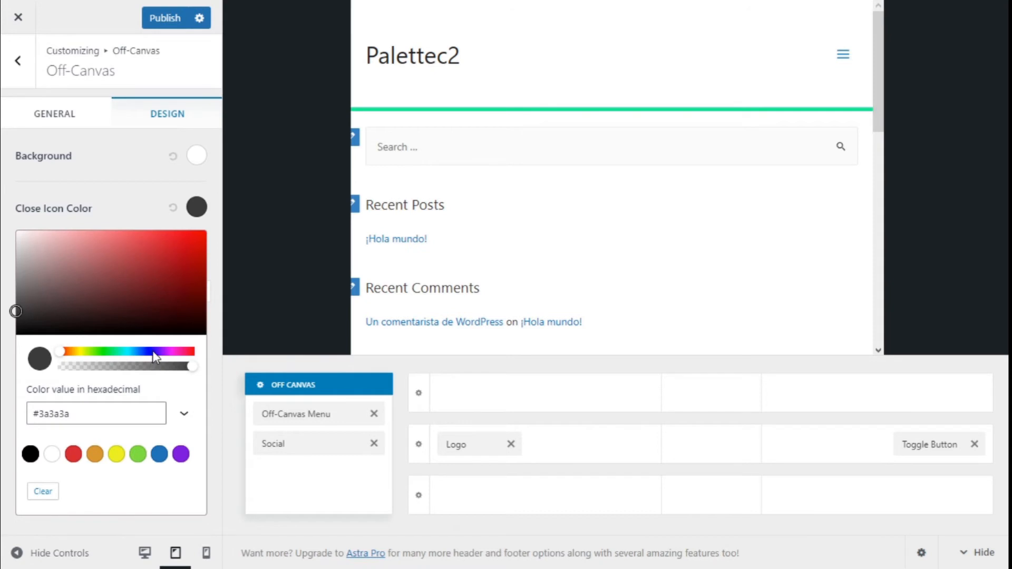
{"action": "left_click", "coordinate": [159, 452]}
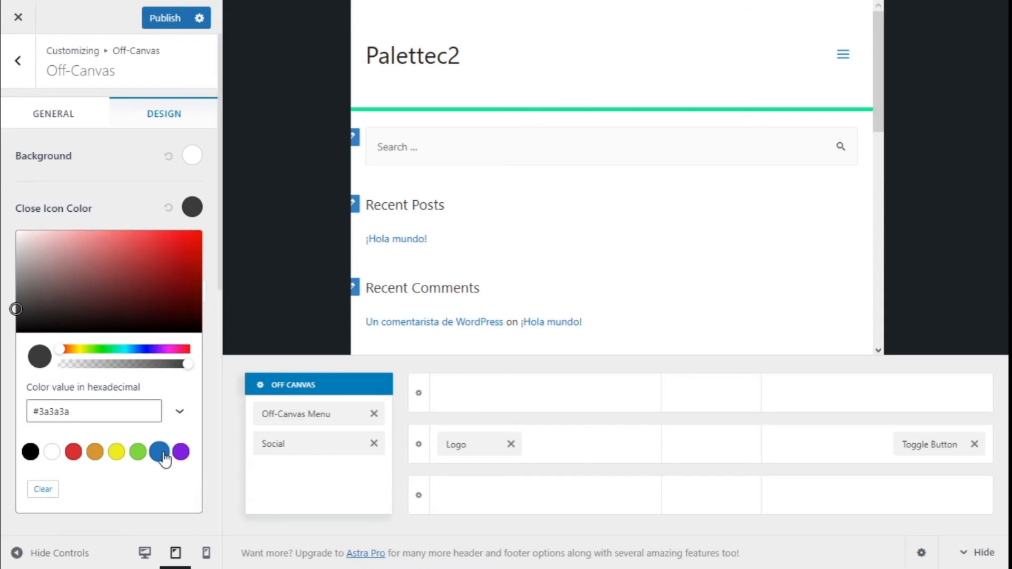
{"action": "left_click", "coordinate": [157, 451]}
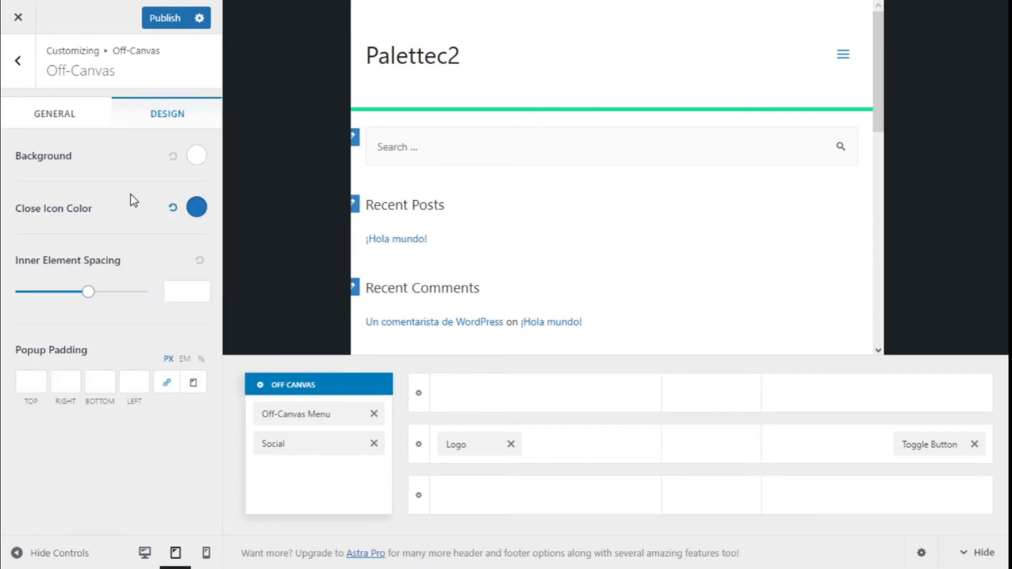
{"action": "left_click", "coordinate": [841, 54]}
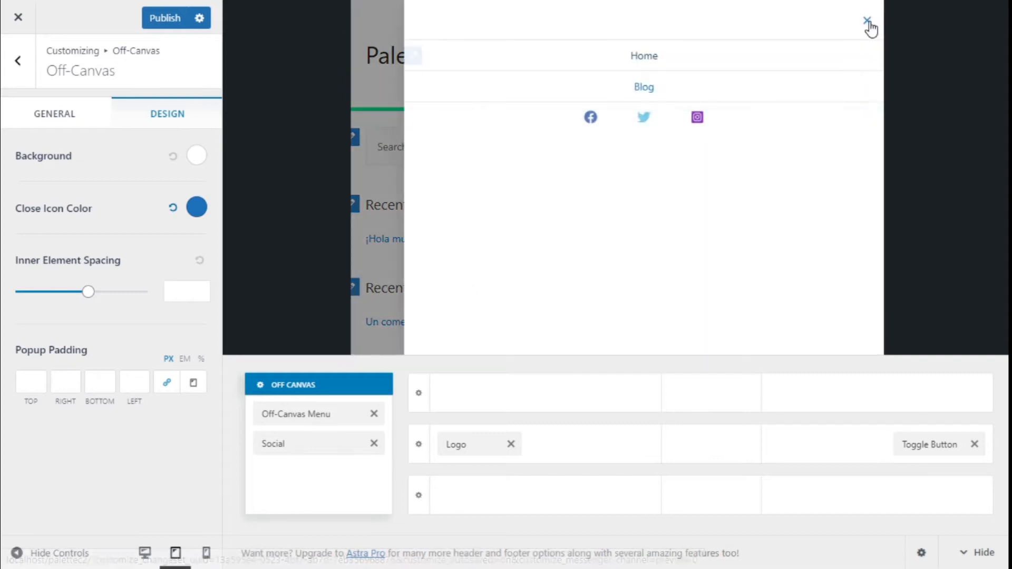
{"action": "left_click", "coordinate": [866, 20]}
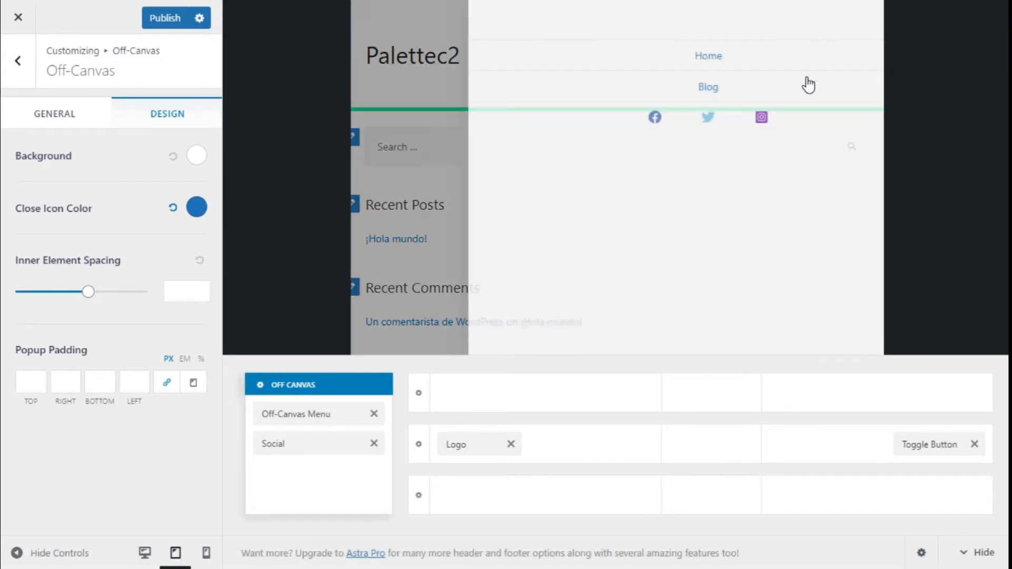
Step: Set the off-canvas inner element spacing to 60 and close the flyout preview
{"action": "left_click_drag", "start_coordinate": [88, 291], "coordinate": [113, 291]}
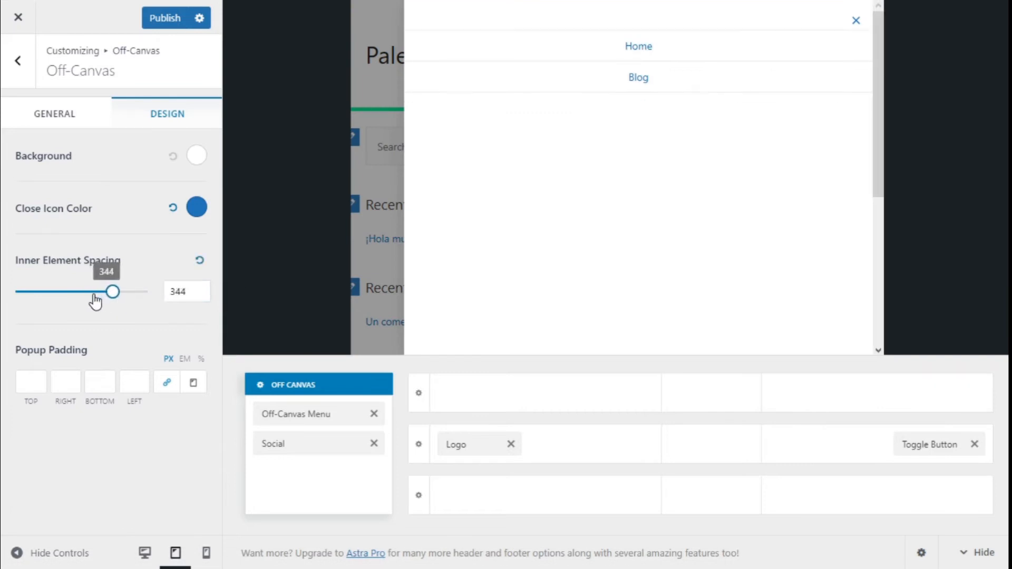
{"action": "left_click_drag", "start_coordinate": [114, 291], "coordinate": [57, 291]}
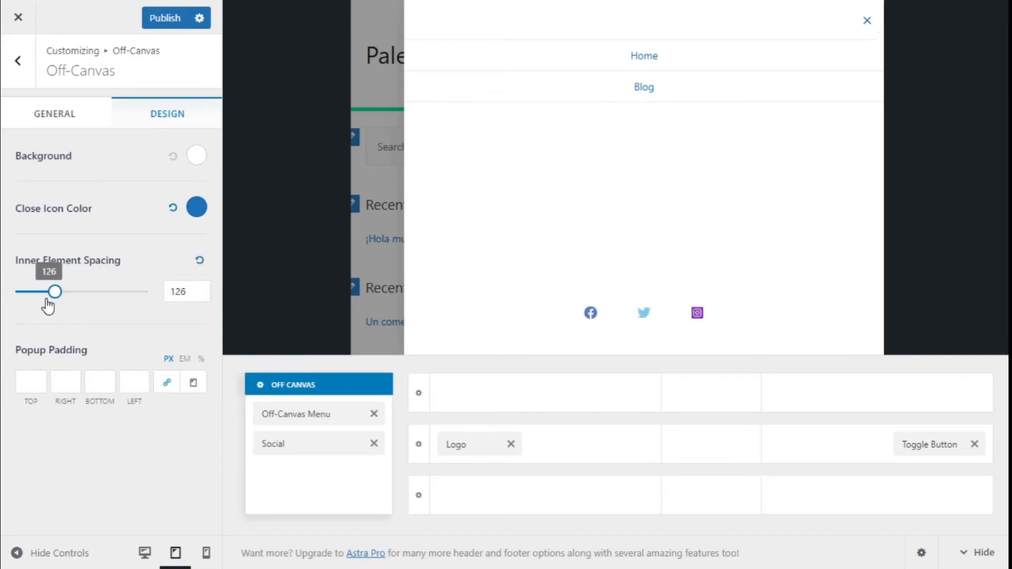
{"action": "left_click_drag", "start_coordinate": [55, 291], "coordinate": [29, 291]}
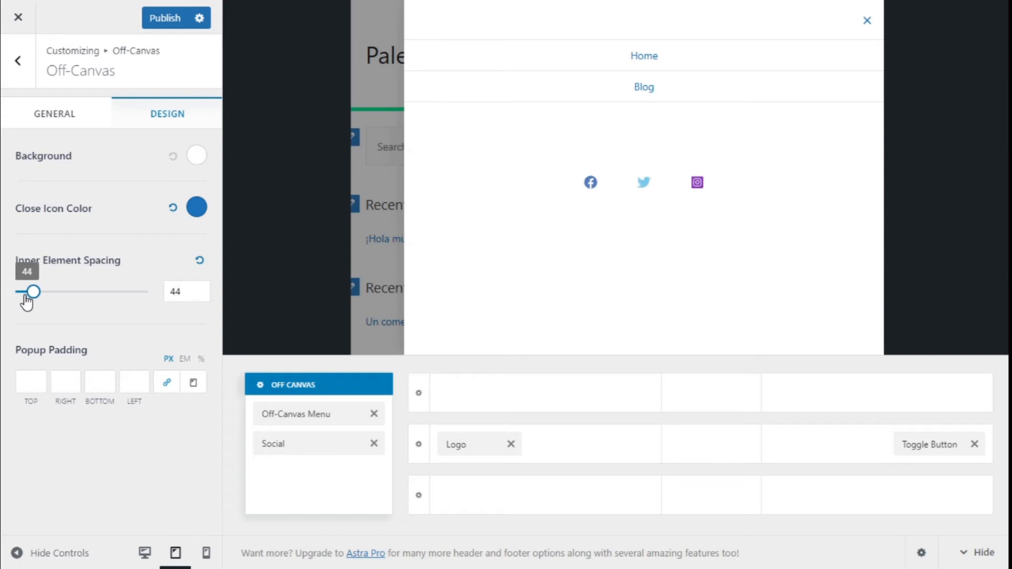
{"action": "left_click_drag", "start_coordinate": [29, 291], "coordinate": [38, 291]}
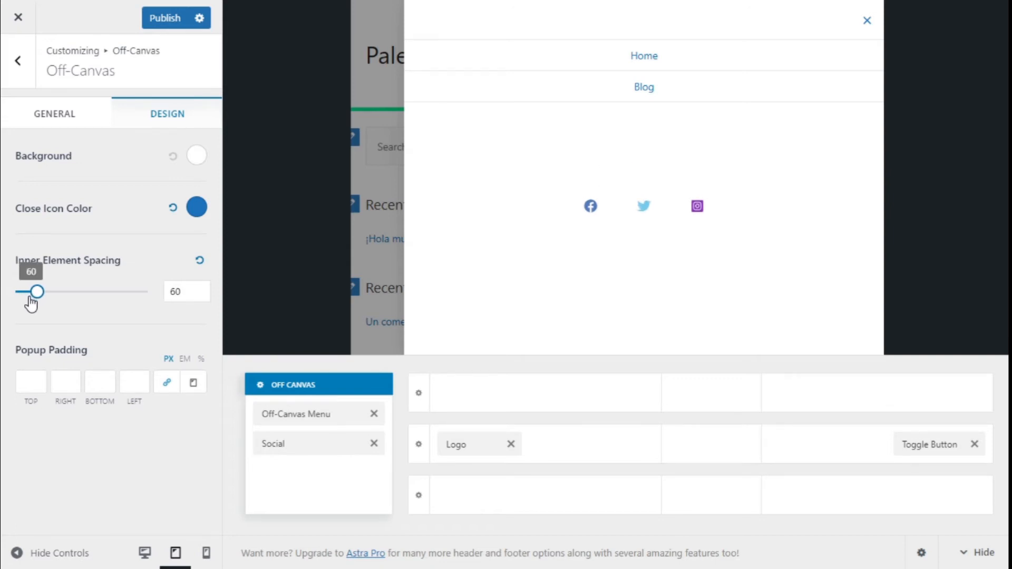
{"action": "left_click", "coordinate": [30, 382]}
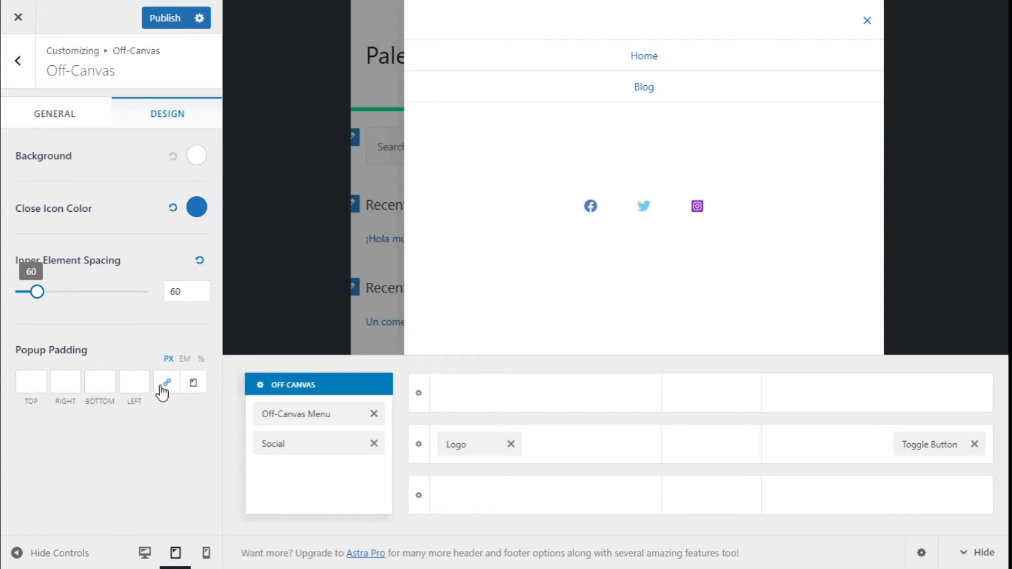
{"action": "mouse_move", "coordinate": [167, 381]}
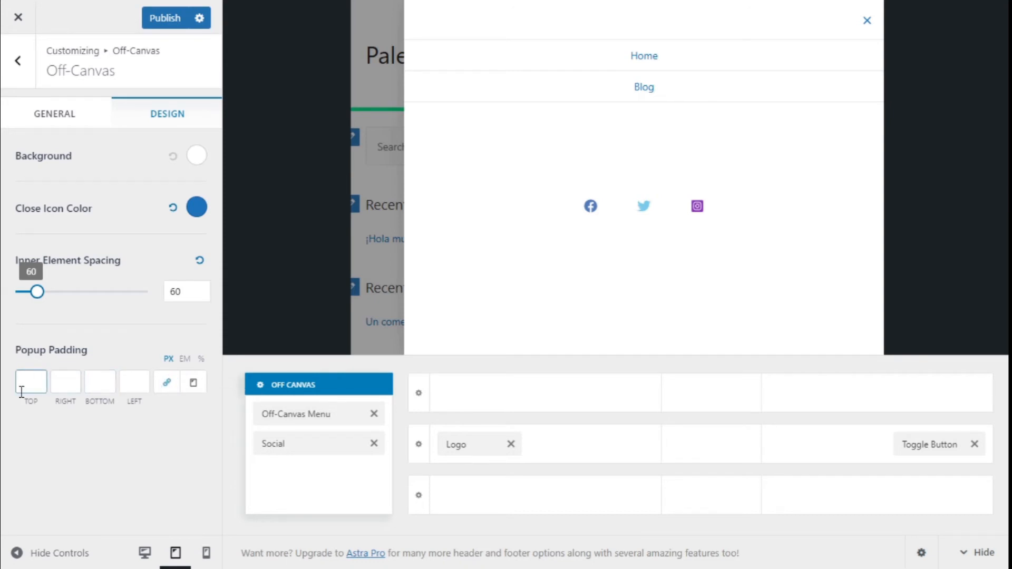
{"action": "left_click", "coordinate": [134, 381]}
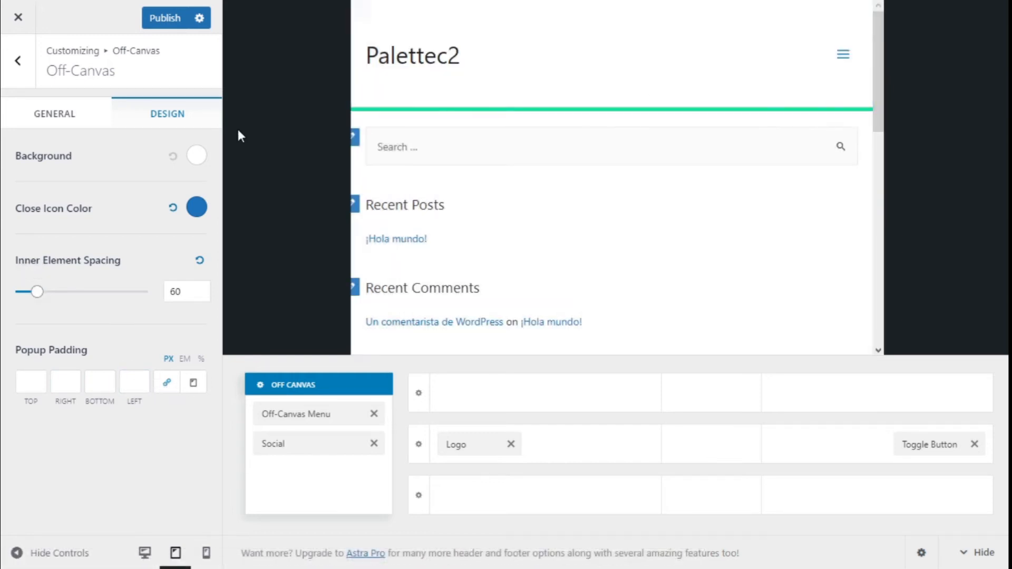
{"action": "mouse_move", "coordinate": [301, 419]}
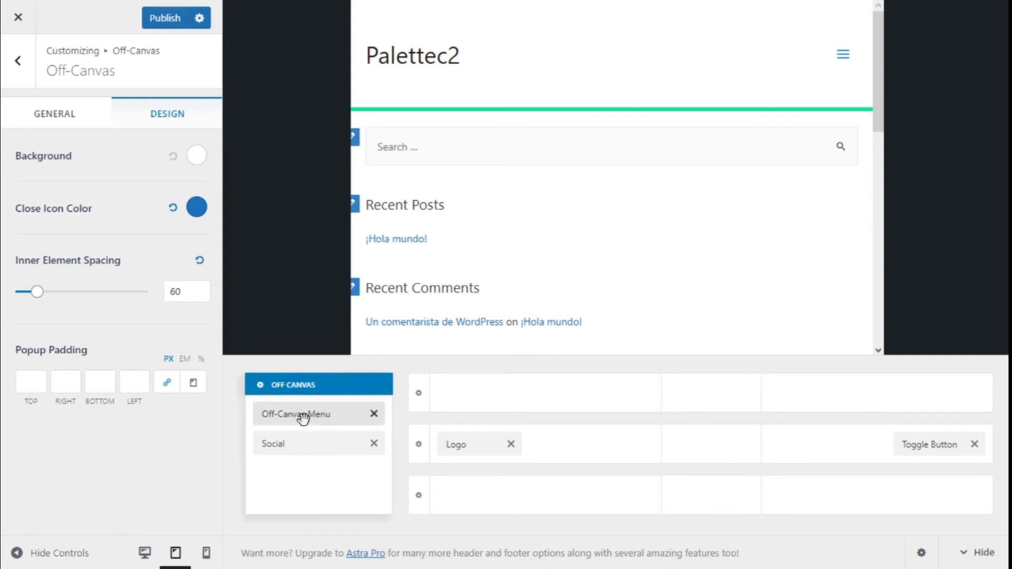
Step: Select the Off-Canvas Menu element, test its flyout, and show its Design options
{"action": "left_click", "coordinate": [303, 414]}
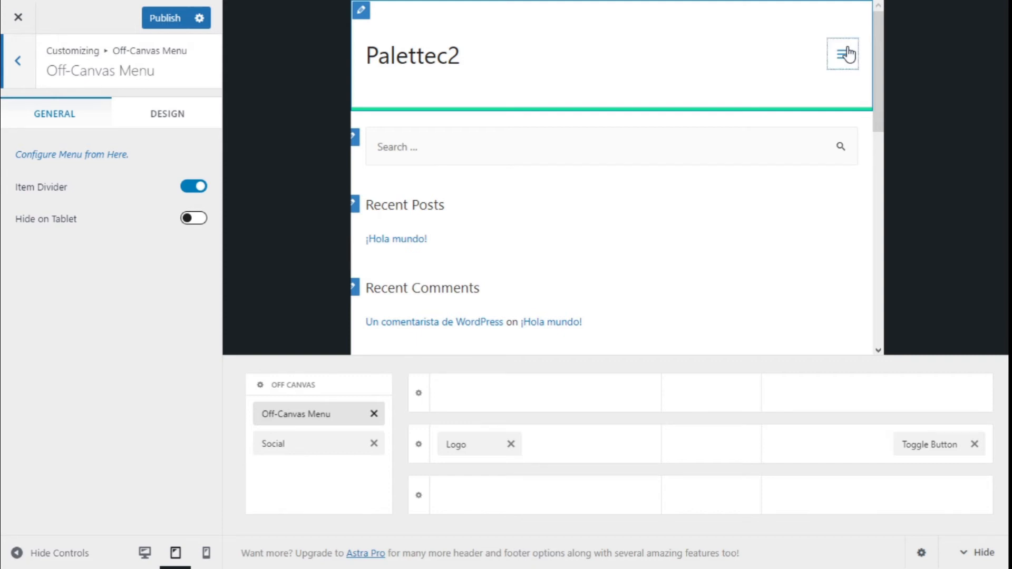
{"action": "left_click", "coordinate": [841, 54]}
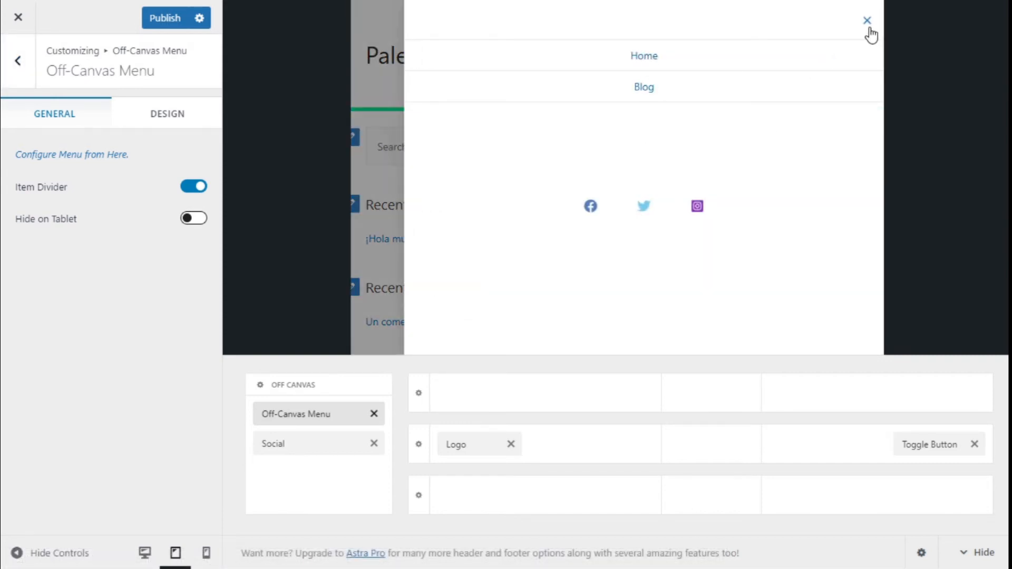
{"action": "left_click", "coordinate": [866, 20]}
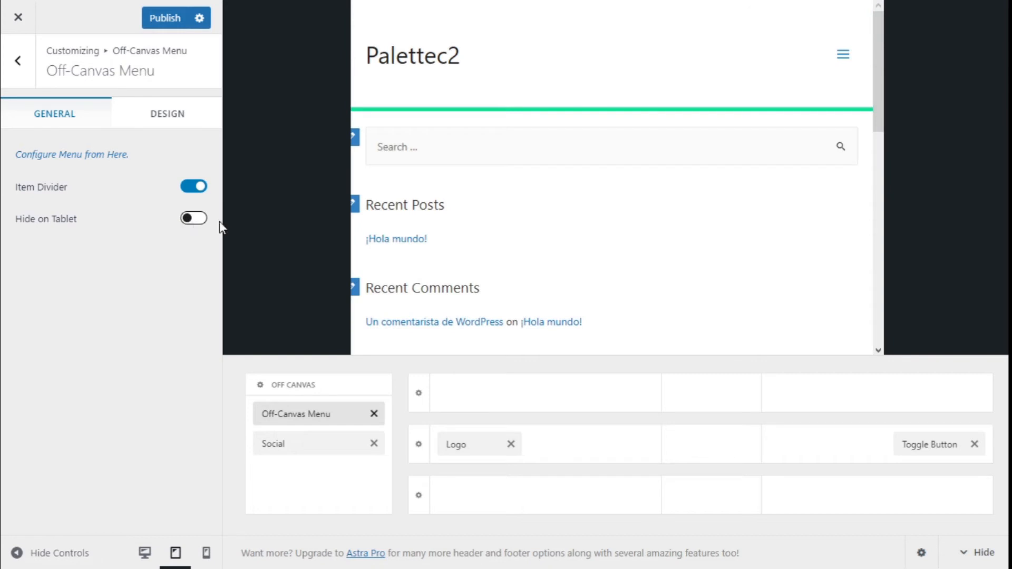
{"action": "left_click", "coordinate": [166, 113]}
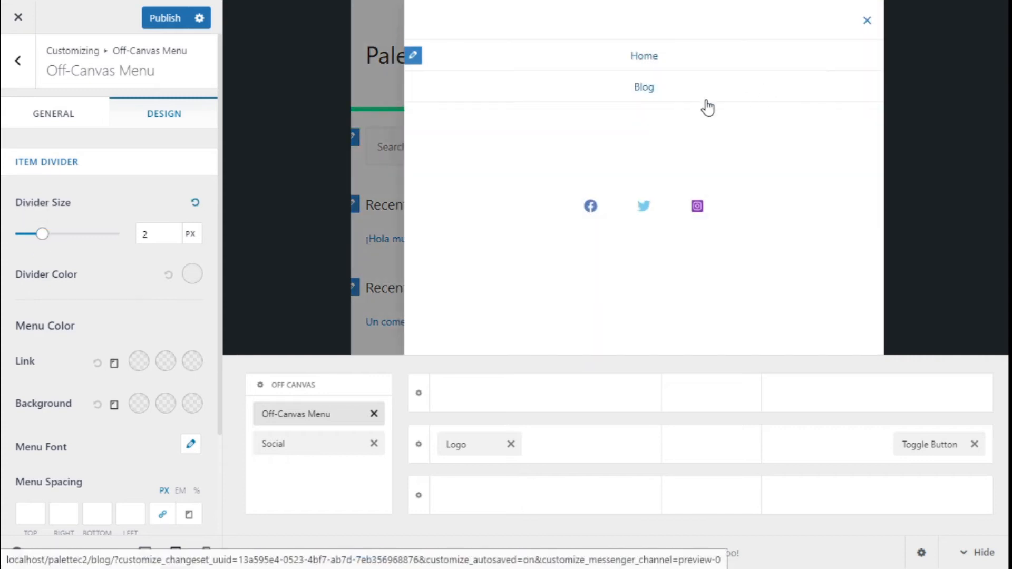
Step: Set the off-canvas menu item dividers to 9 px thickness in blue
{"action": "left_click_drag", "start_coordinate": [42, 234], "coordinate": [64, 233]}
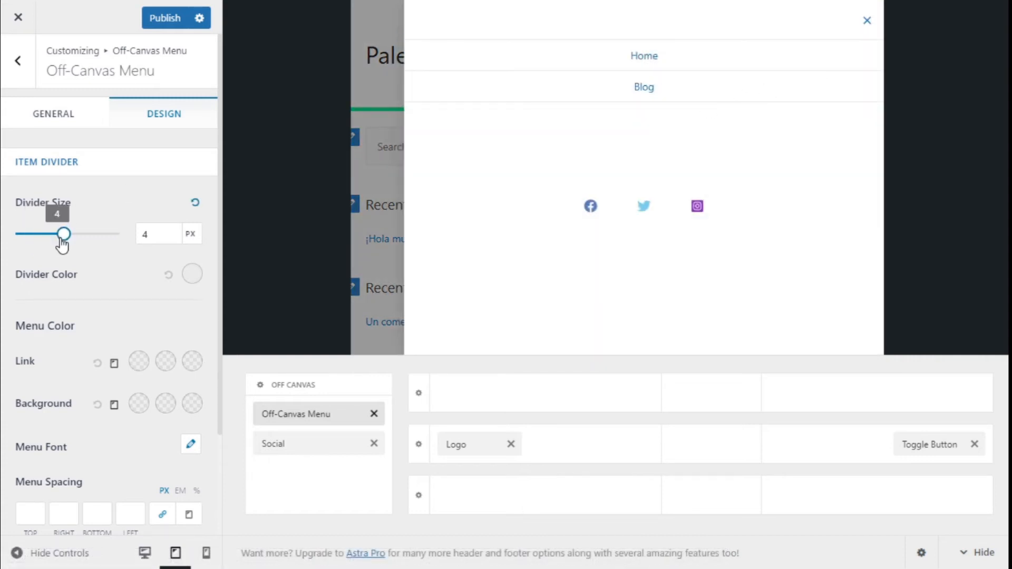
{"action": "left_click_drag", "start_coordinate": [63, 234], "coordinate": [115, 233]}
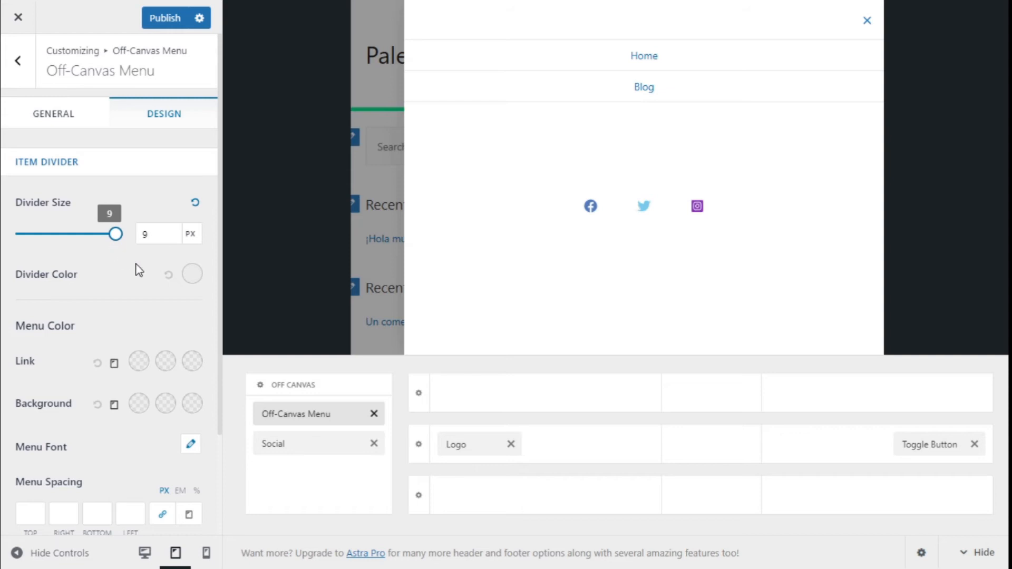
{"action": "left_click", "coordinate": [192, 274]}
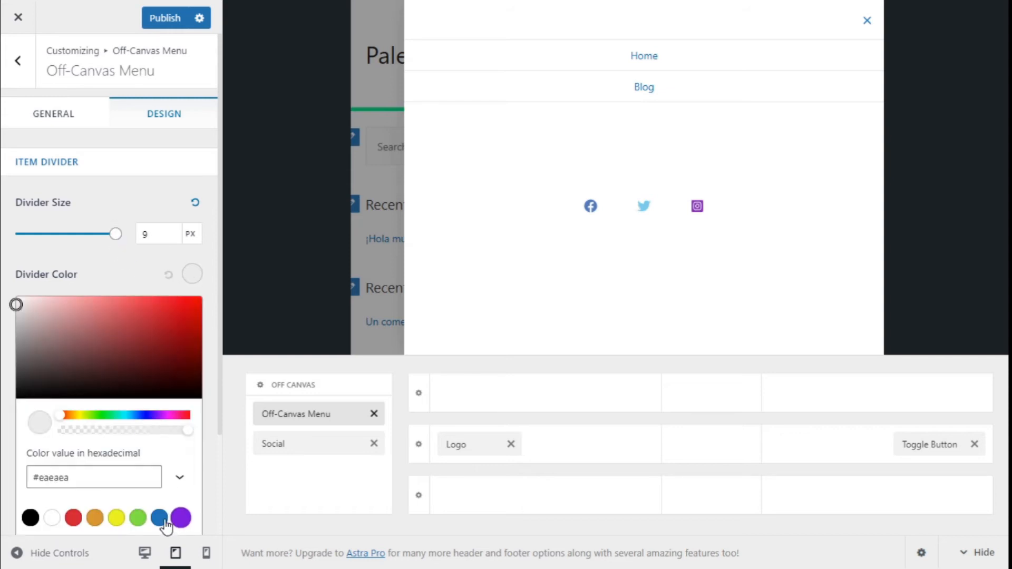
{"action": "left_click", "coordinate": [160, 517]}
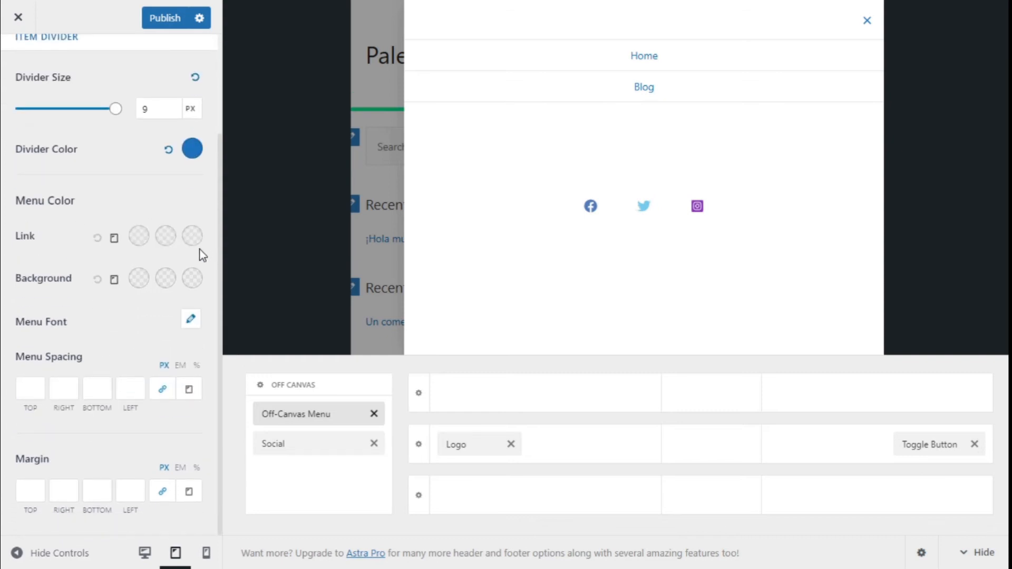
{"action": "mouse_move", "coordinate": [155, 258]}
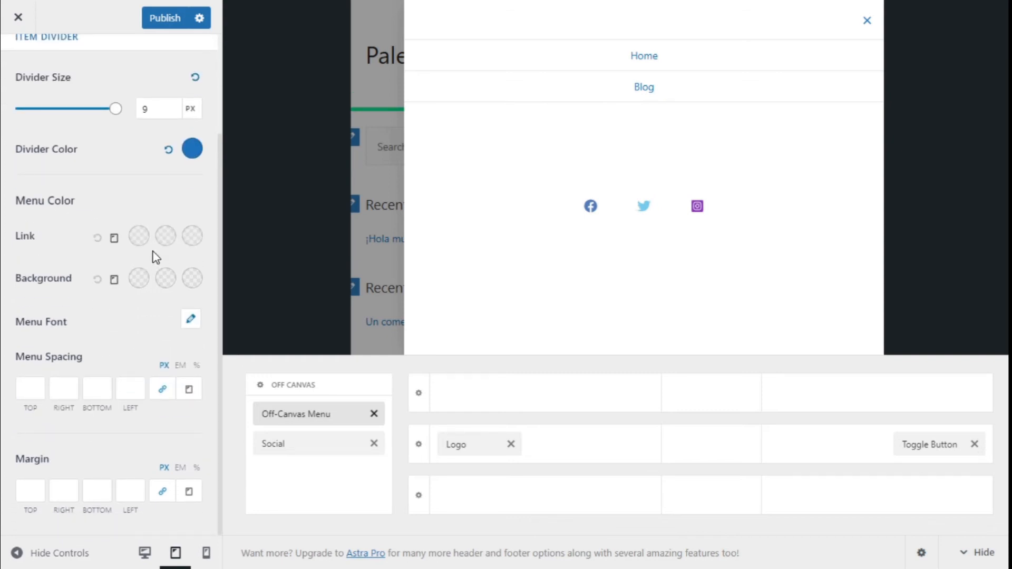
{"action": "mouse_move", "coordinate": [138, 280]}
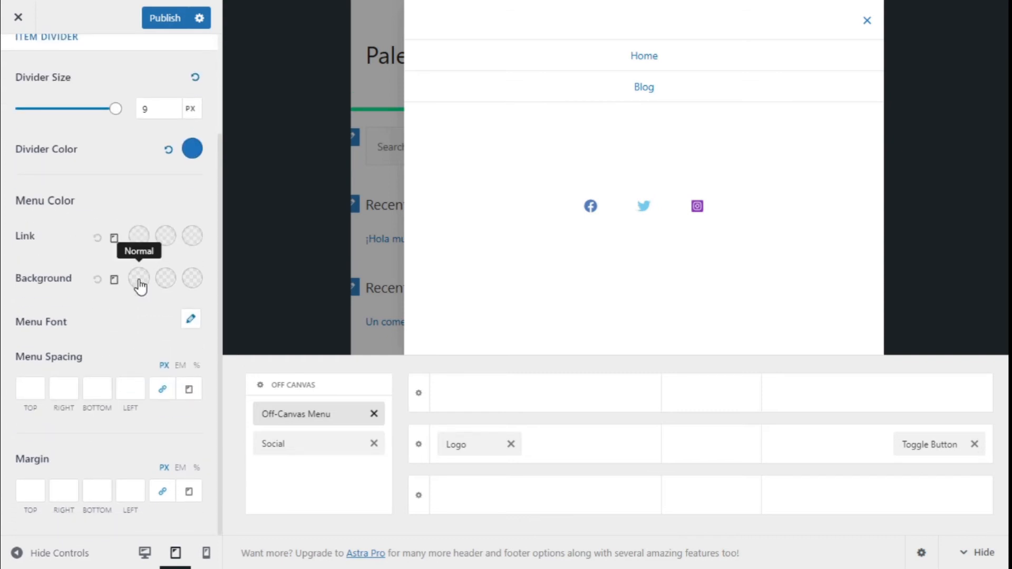
{"action": "mouse_move", "coordinate": [174, 286]}
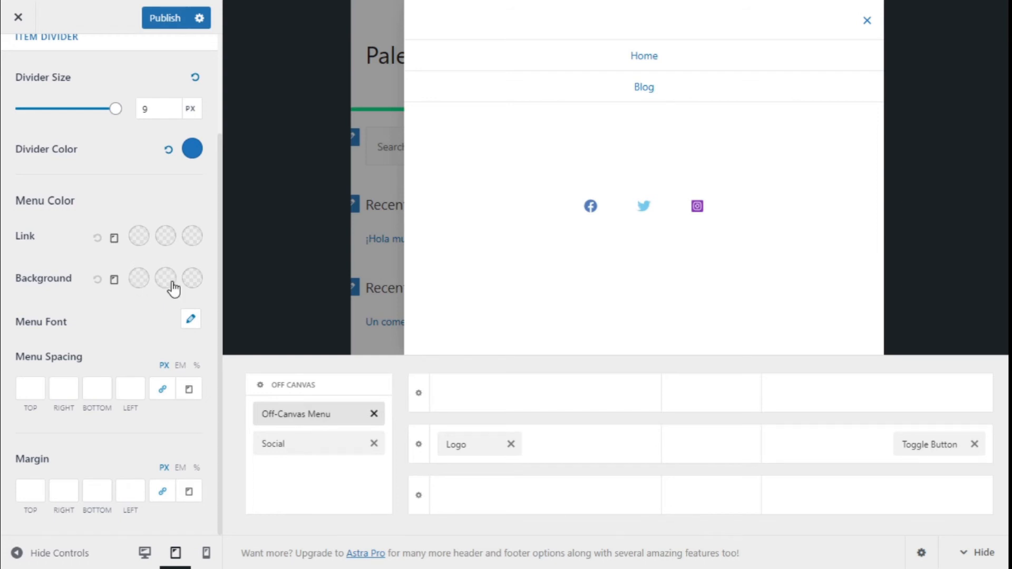
{"action": "mouse_move", "coordinate": [192, 278]}
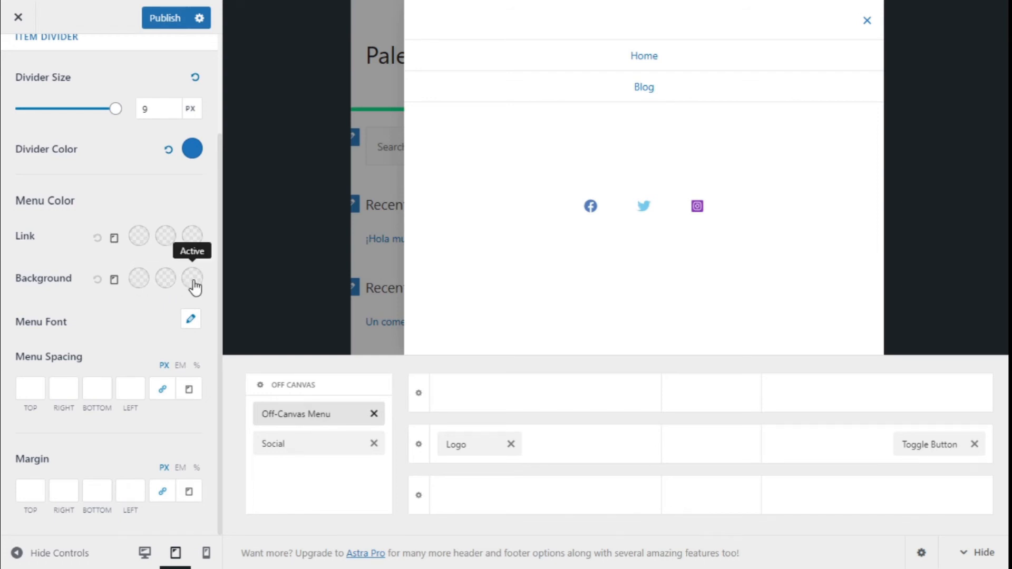
{"action": "mouse_move", "coordinate": [197, 345]}
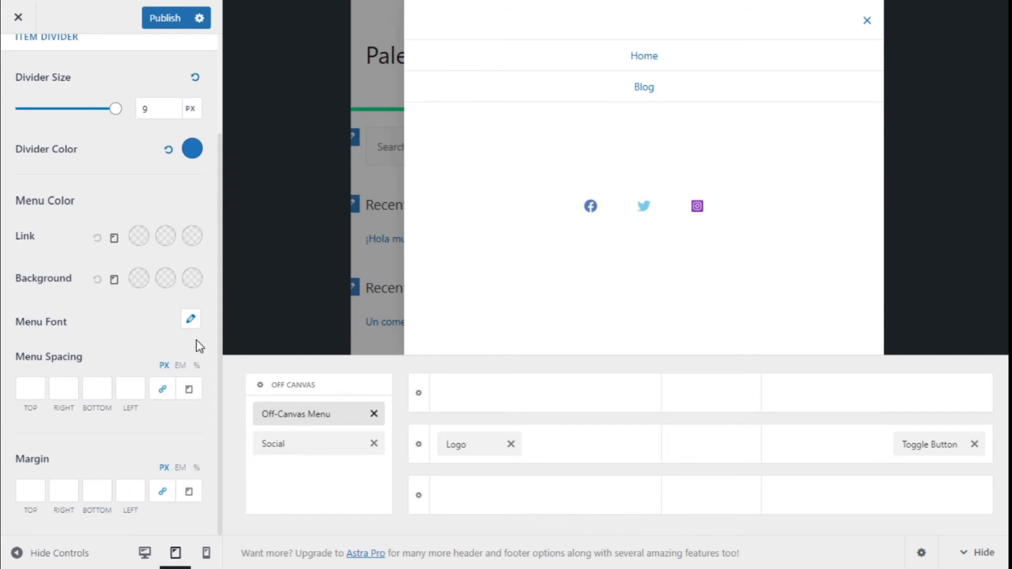
{"action": "left_click", "coordinate": [190, 319]}
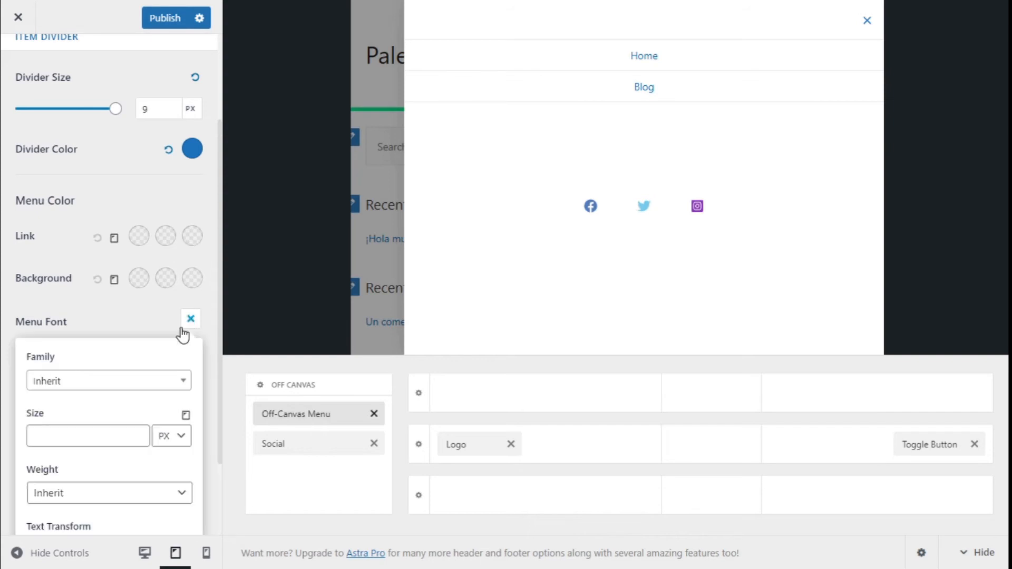
{"action": "scroll", "scroll_direction": "down", "scroll_amount": 3}
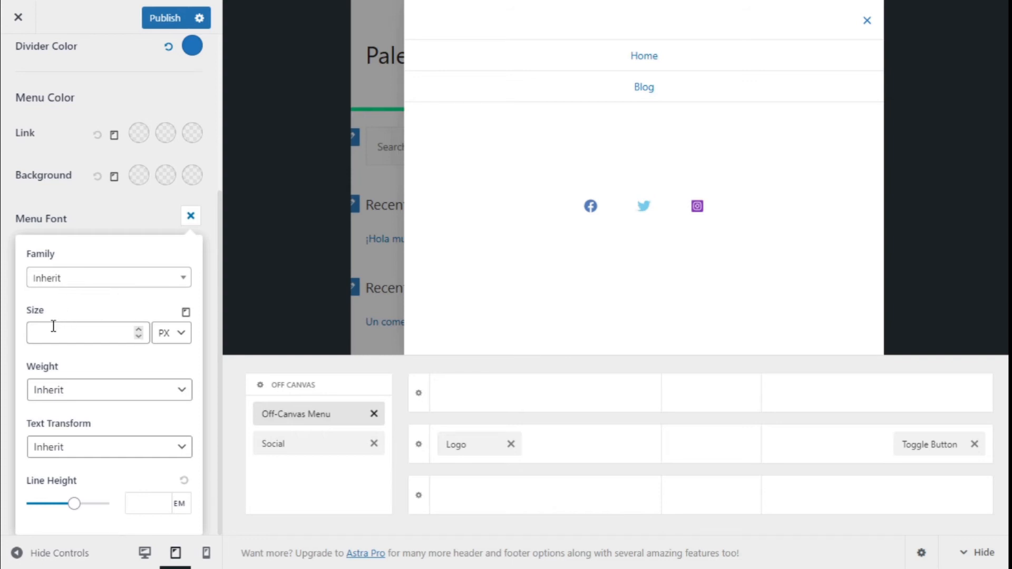
{"action": "mouse_move", "coordinate": [97, 408]}
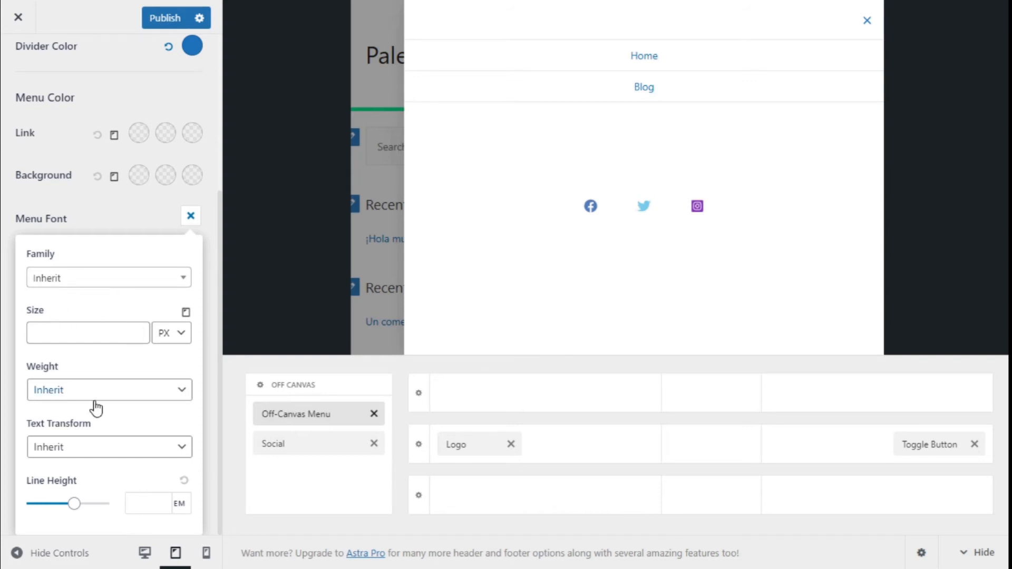
{"action": "mouse_move", "coordinate": [78, 470]}
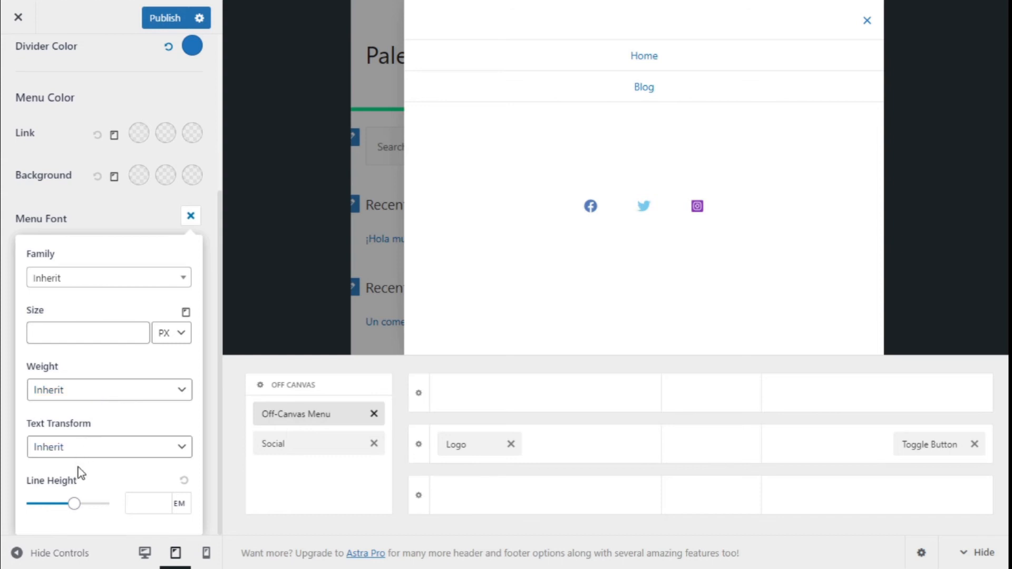
{"action": "mouse_move", "coordinate": [77, 256]}
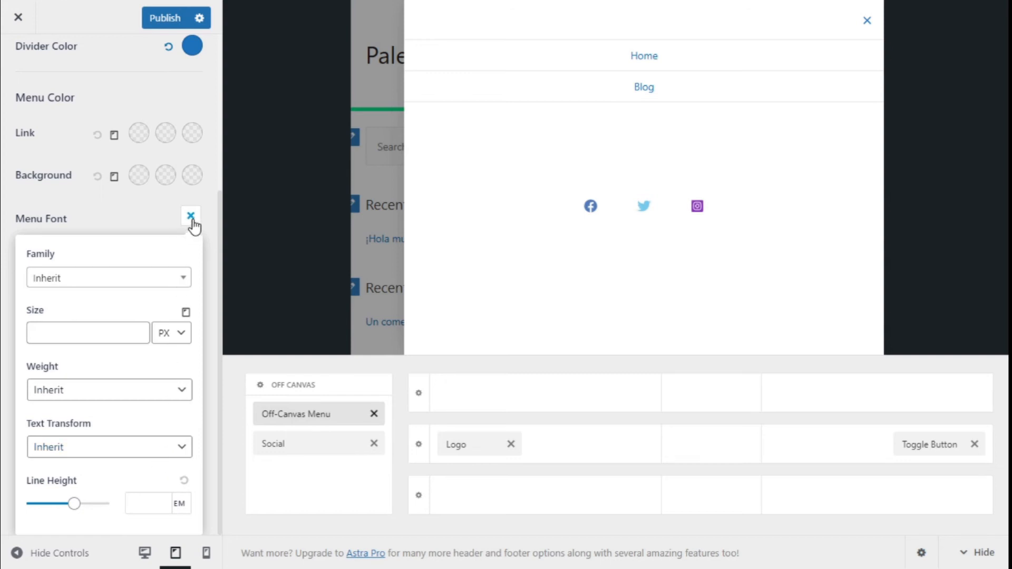
Step: Give off-canvas menu items 5 px spacing on all sides, then view General settings
{"action": "left_click", "coordinate": [190, 216]}
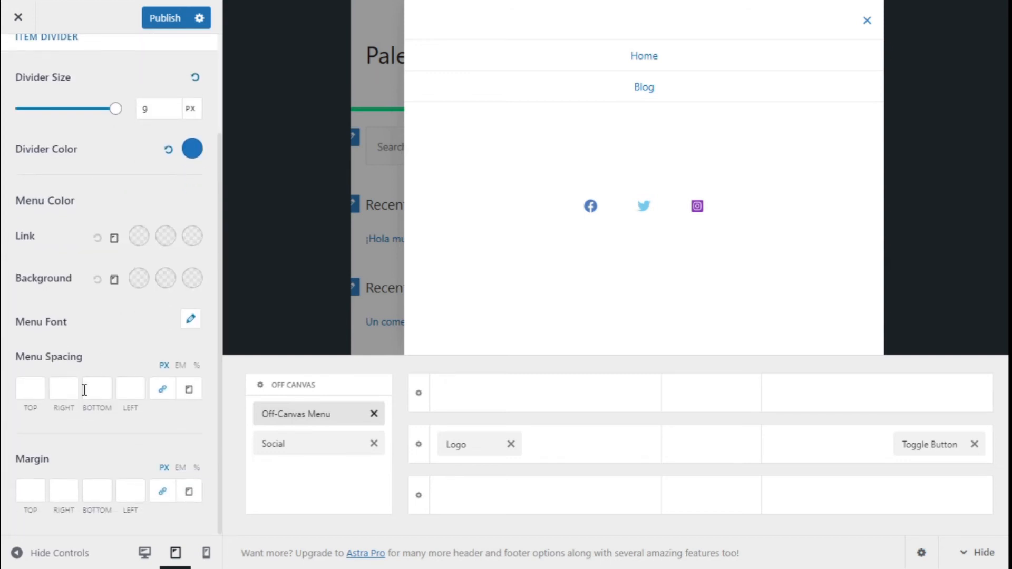
{"action": "left_click", "coordinate": [30, 388]}
{"action": "type", "text": "5"}
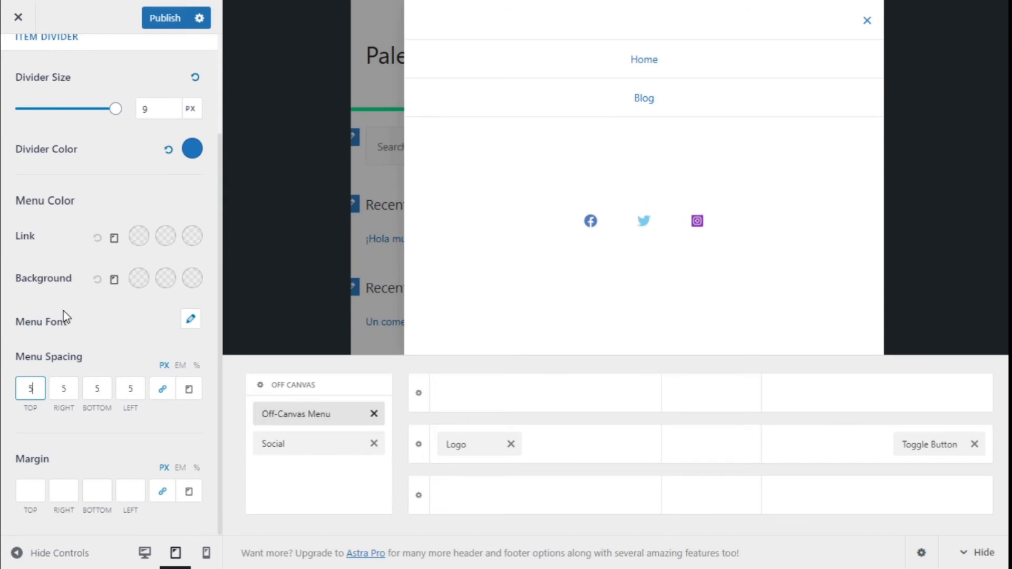
{"action": "mouse_move", "coordinate": [156, 196]}
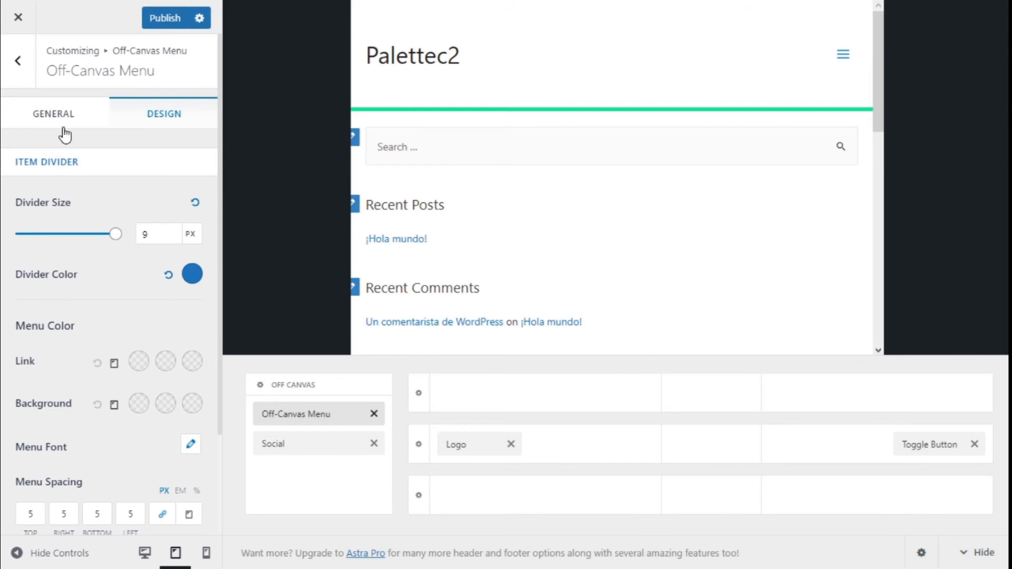
{"action": "left_click", "coordinate": [55, 112]}
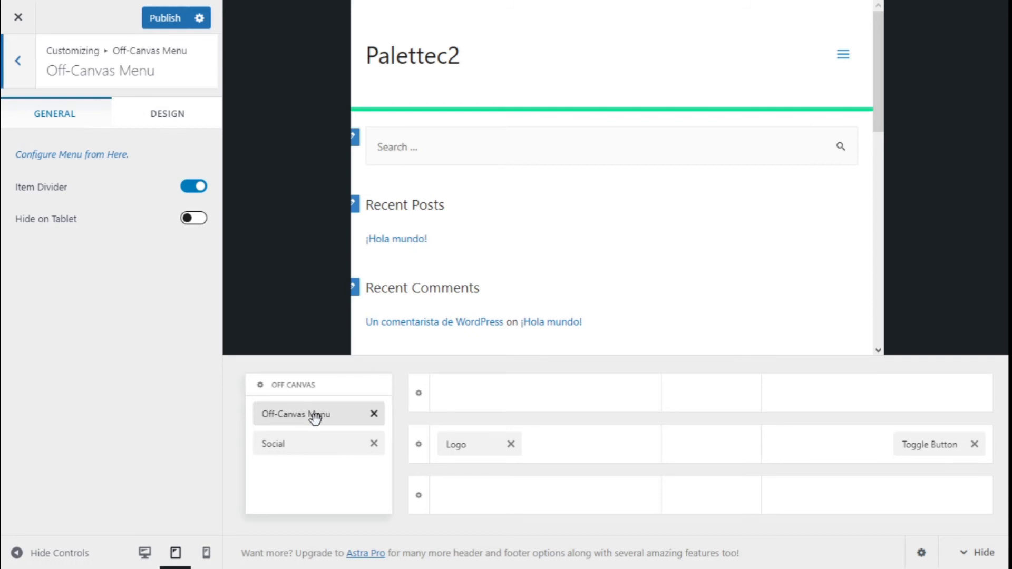
Step: Go back to the Header Builder list of Logo, Toggle Button, Off-Canvas Menu and Social
{"action": "left_click", "coordinate": [309, 385]}
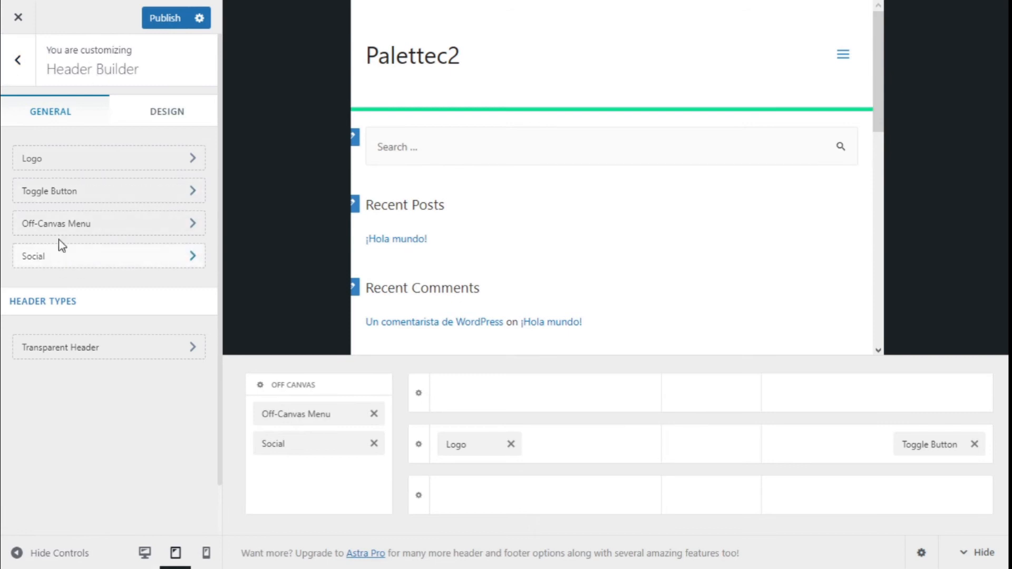
{"action": "mouse_move", "coordinate": [65, 199]}
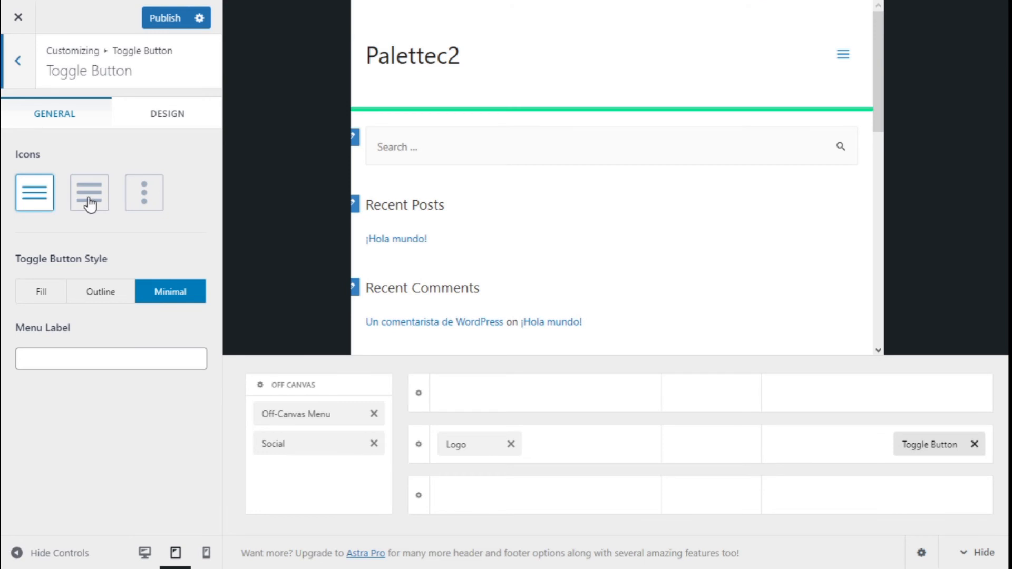
Step: Give the toggle button the three-dot icon, Outline style, and the label 'Menu'
{"action": "left_click", "coordinate": [89, 193]}
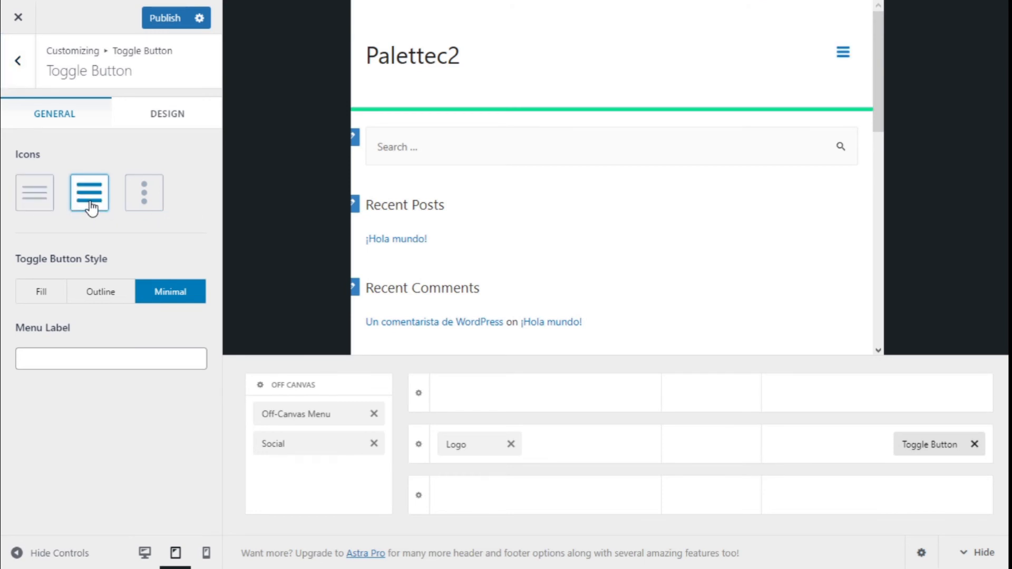
{"action": "mouse_move", "coordinate": [96, 211]}
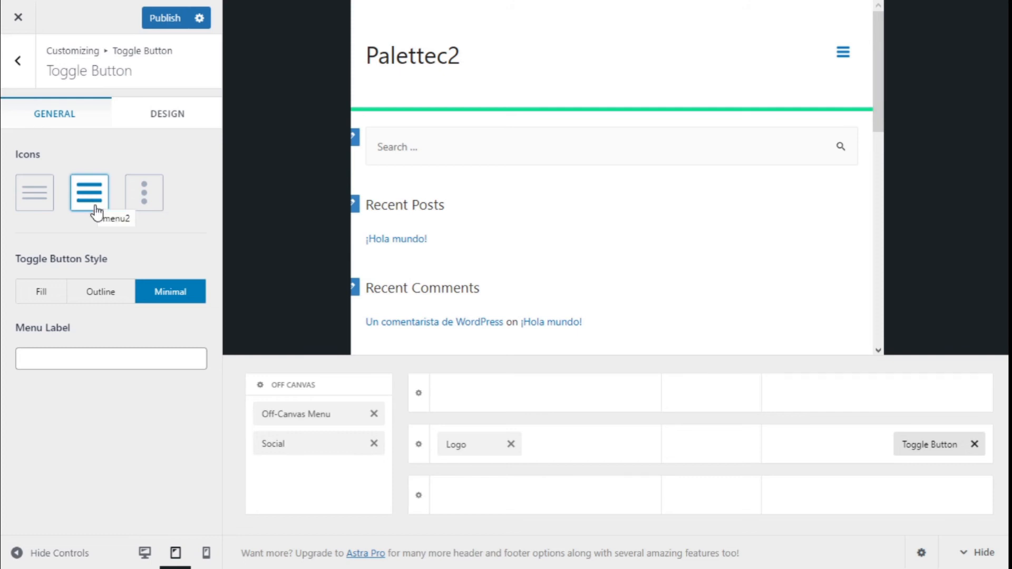
{"action": "mouse_move", "coordinate": [137, 206]}
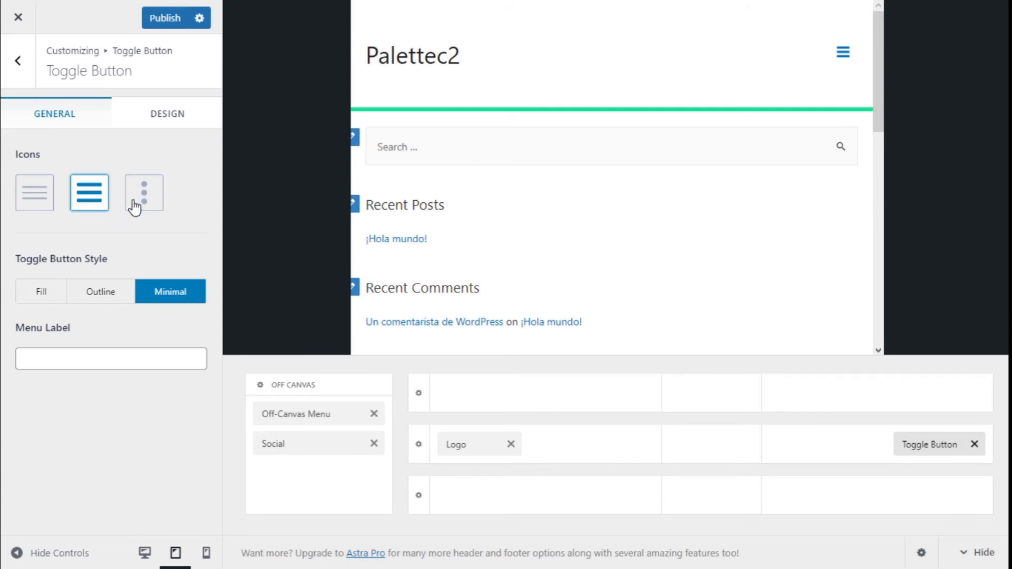
{"action": "left_click", "coordinate": [143, 192]}
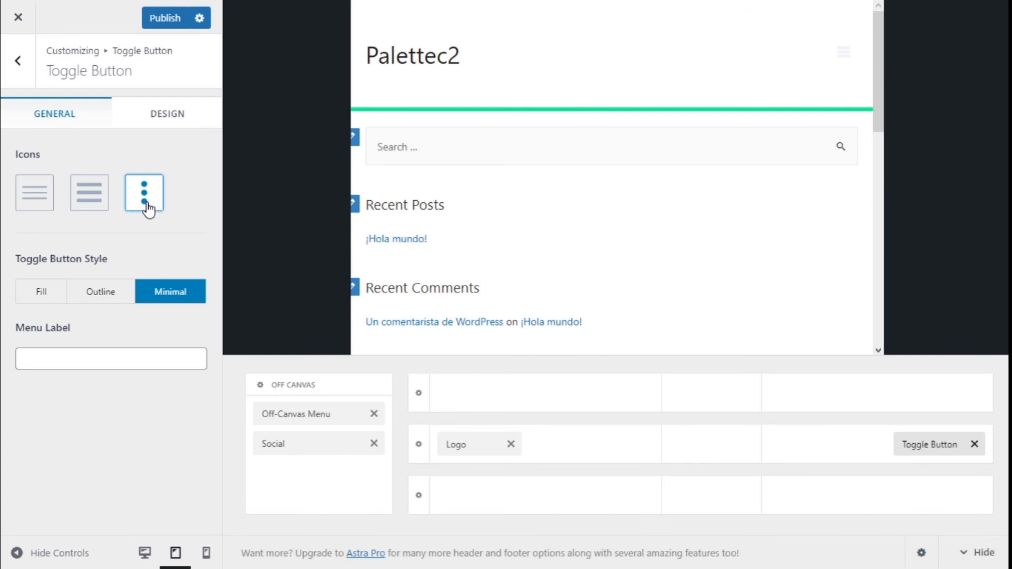
{"action": "left_click", "coordinate": [143, 193]}
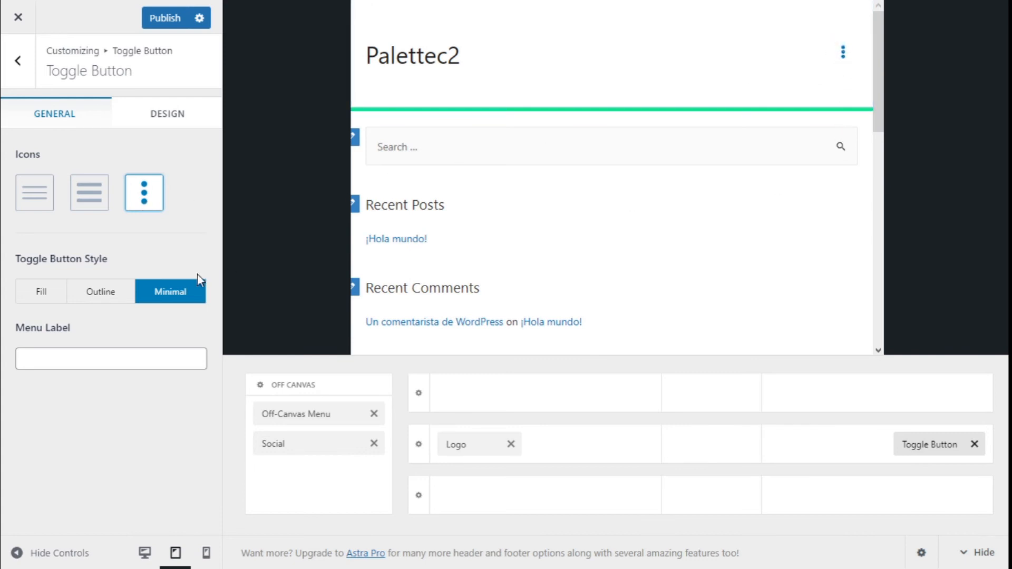
{"action": "mouse_move", "coordinate": [51, 266]}
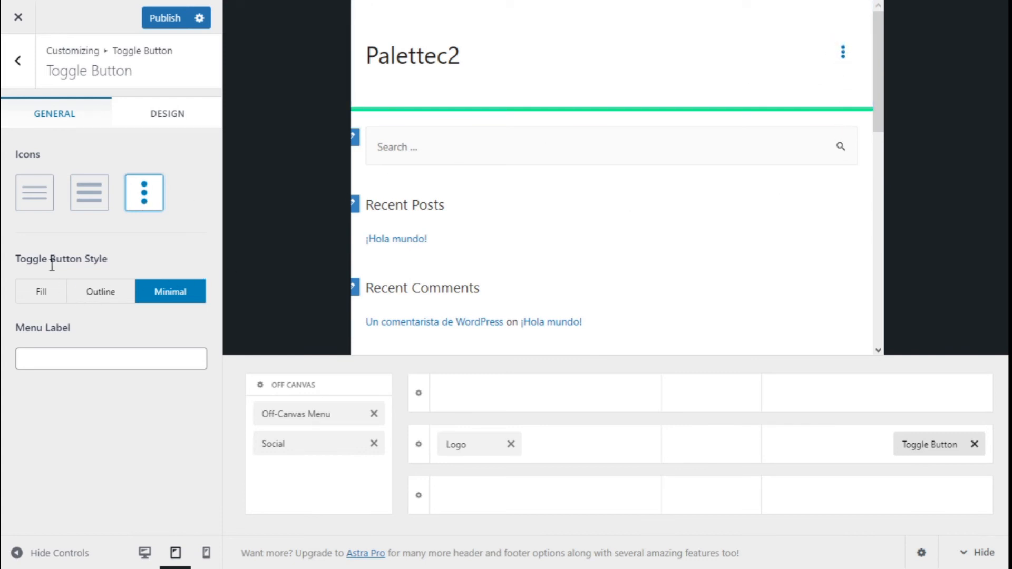
{"action": "left_click", "coordinate": [41, 291]}
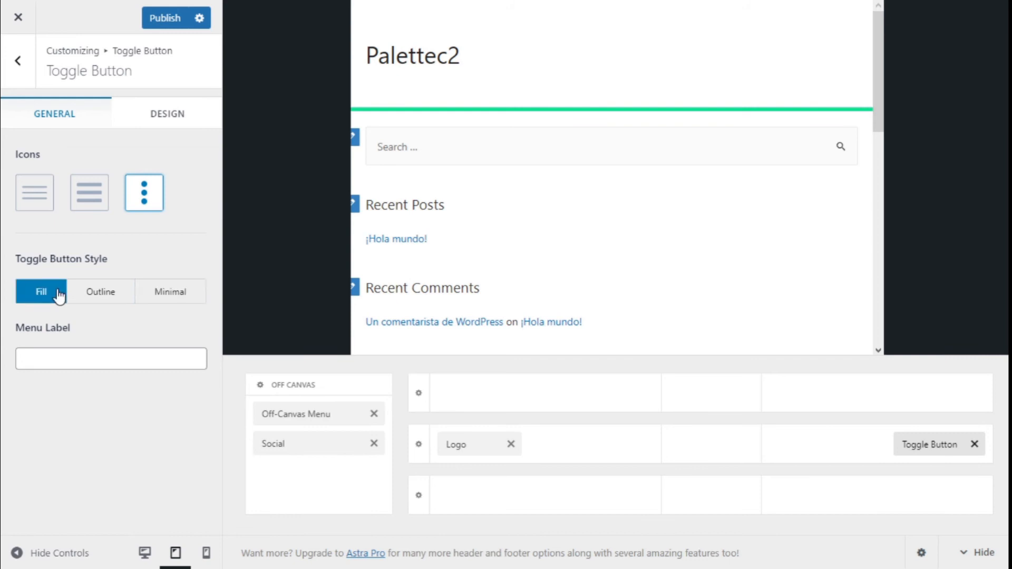
{"action": "left_click", "coordinate": [100, 292]}
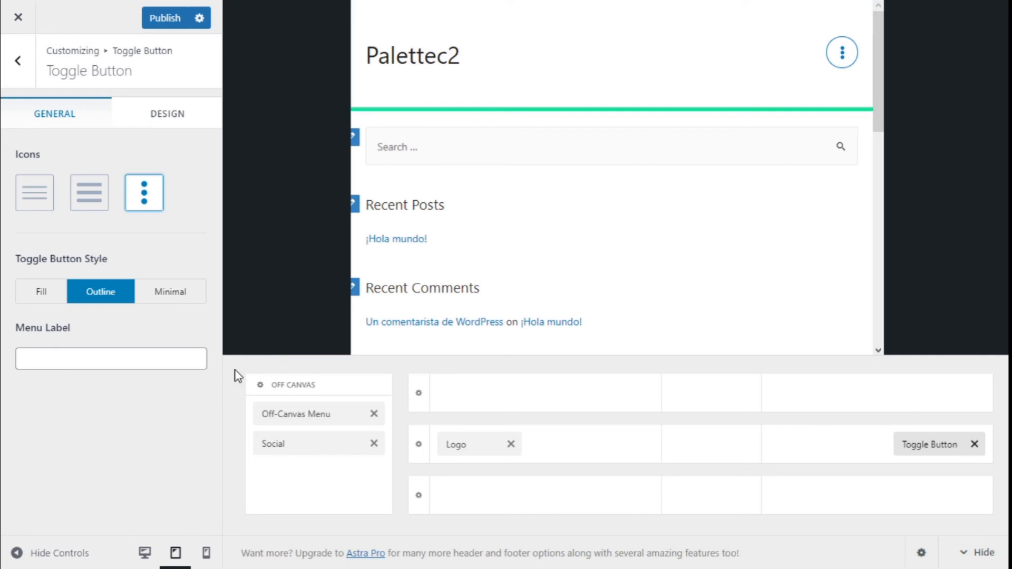
{"action": "left_click", "coordinate": [110, 359]}
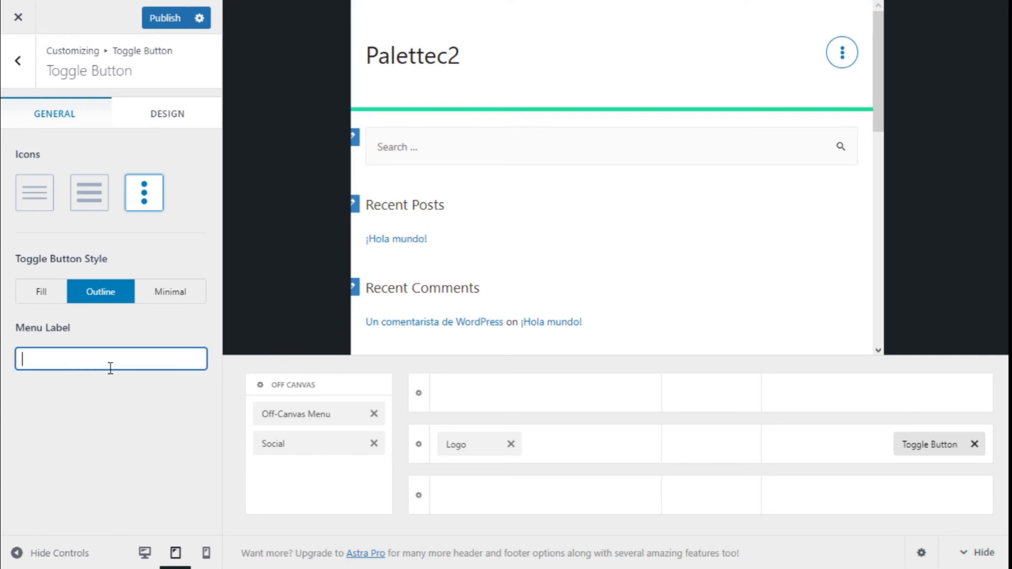
{"action": "type", "text": "M"}
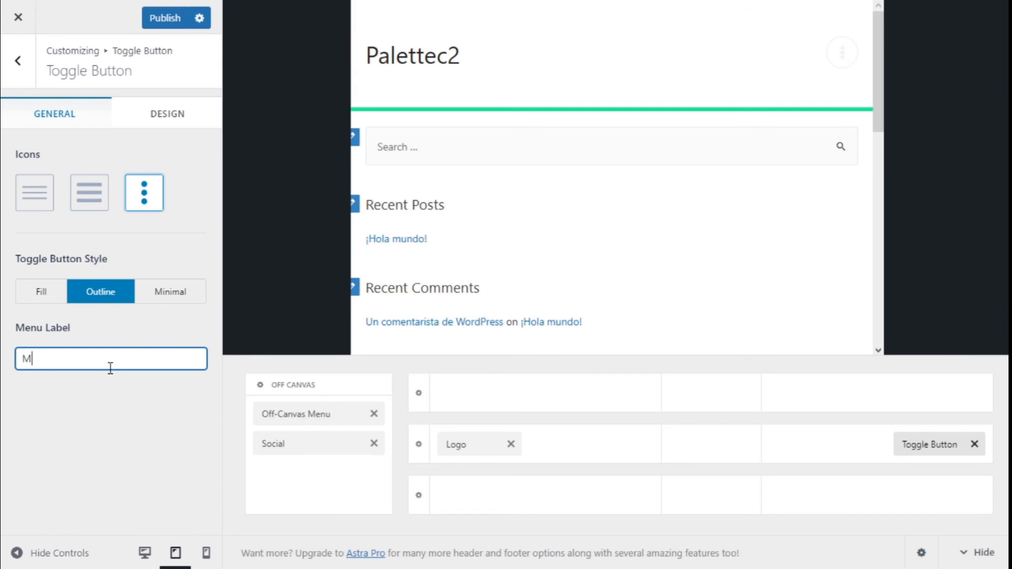
{"action": "type", "text": "enu"}
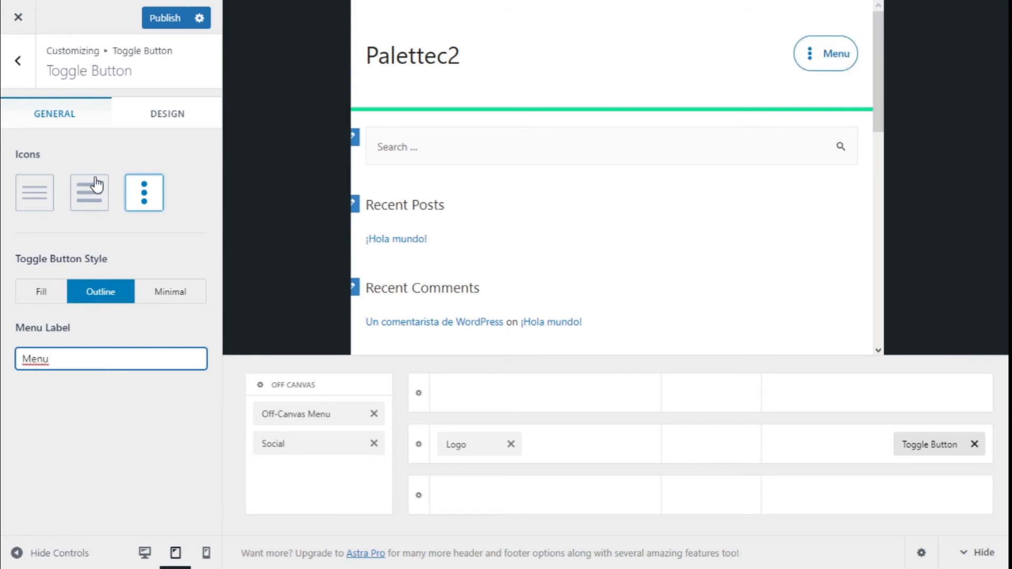
Step: Switch the toggle to the bold bars icon and set its icon size to 15 px
{"action": "left_click", "coordinate": [89, 192]}
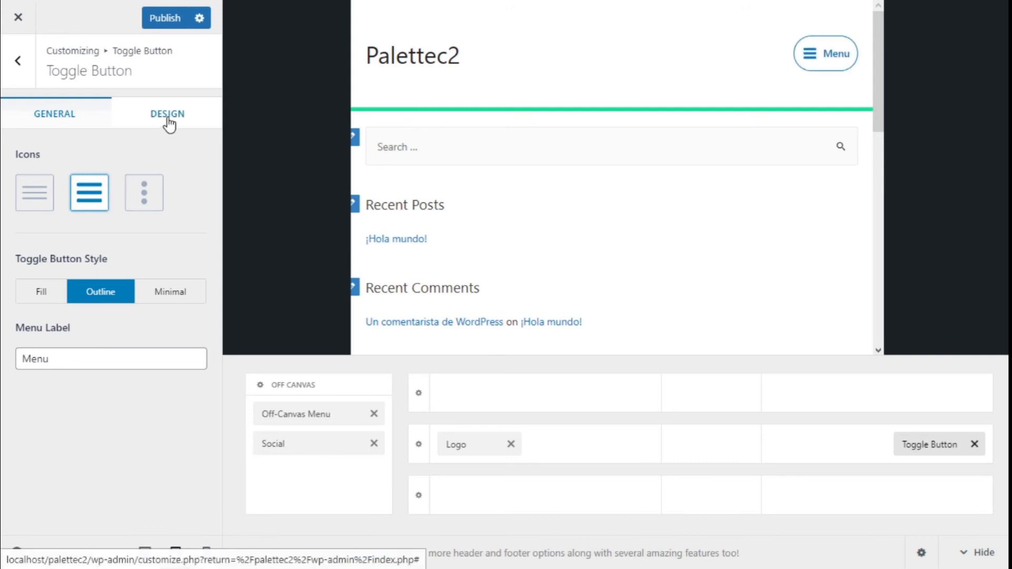
{"action": "left_click", "coordinate": [166, 113]}
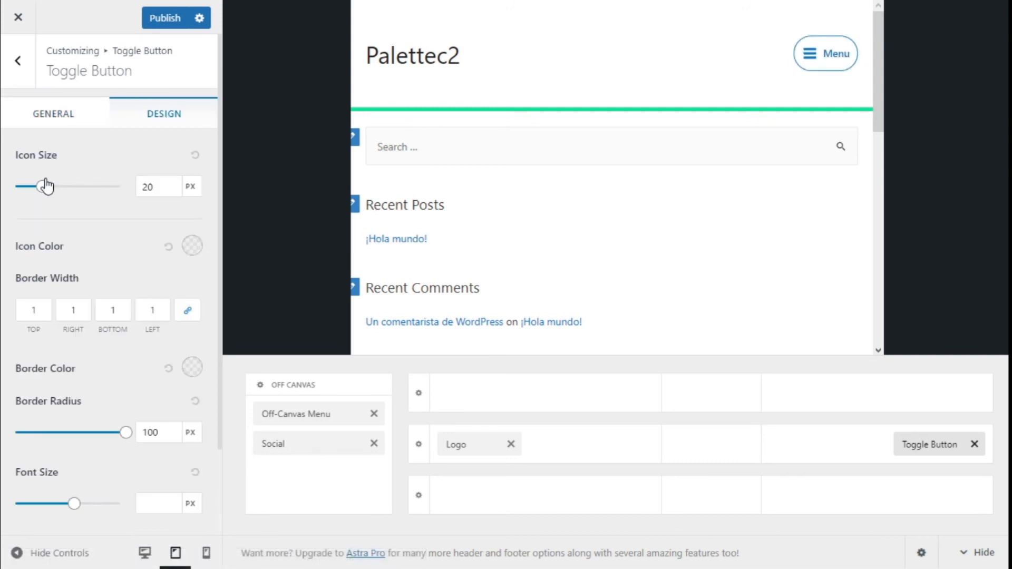
{"action": "mouse_move", "coordinate": [133, 198]}
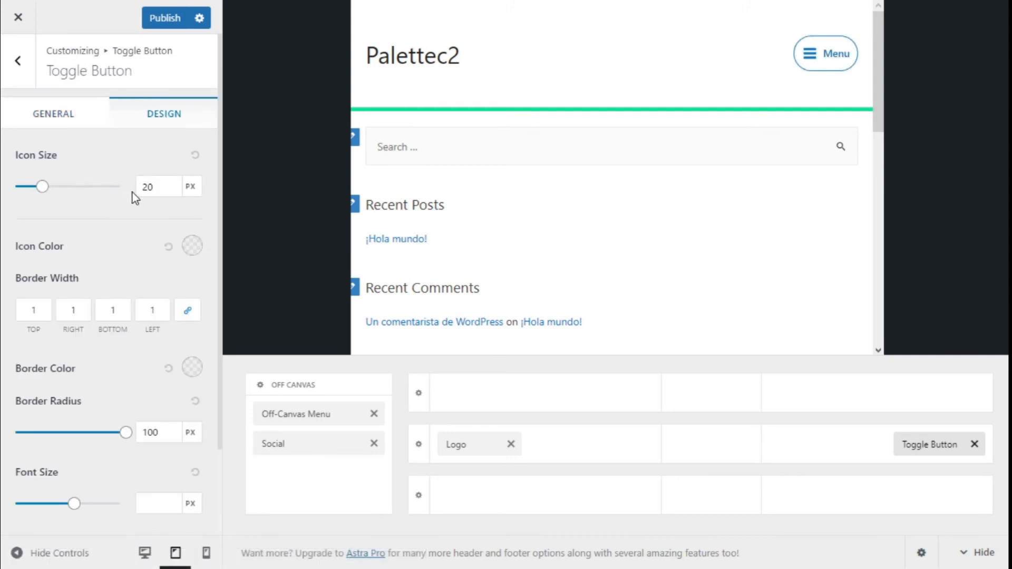
{"action": "left_click", "coordinate": [158, 186]}
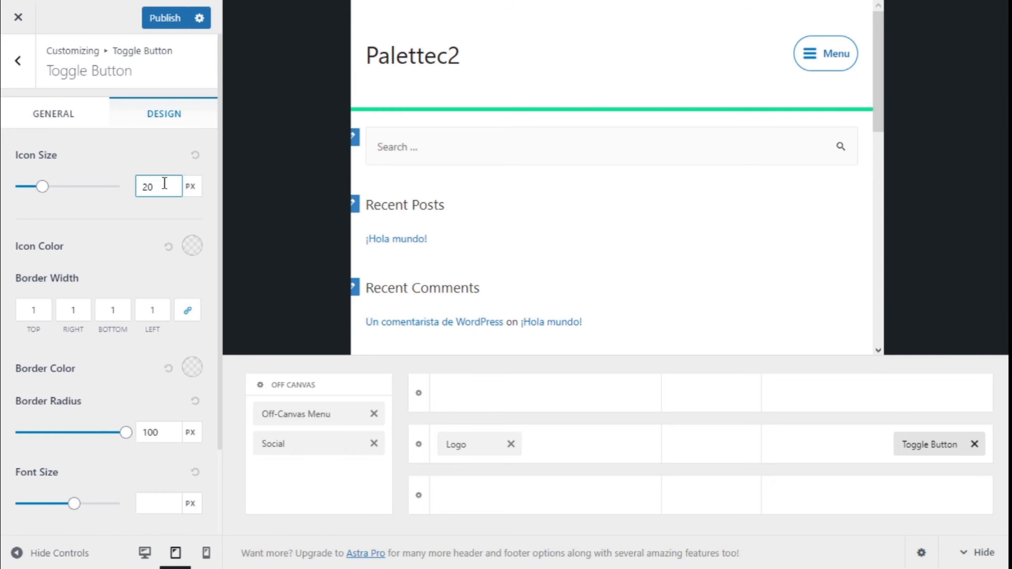
{"action": "type", "text": "15"}
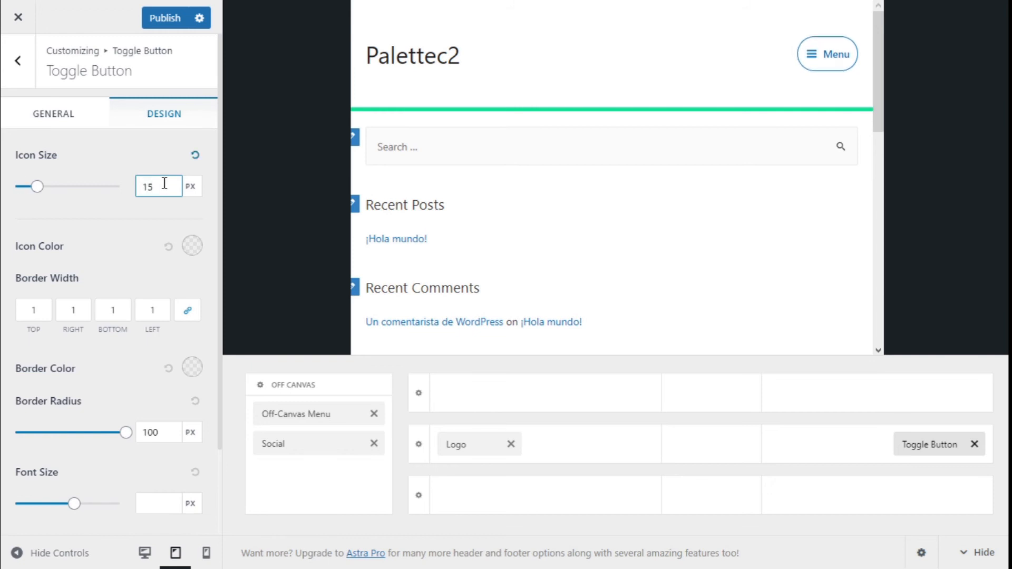
{"action": "scroll", "scroll_direction": "down", "scroll_amount": 3}
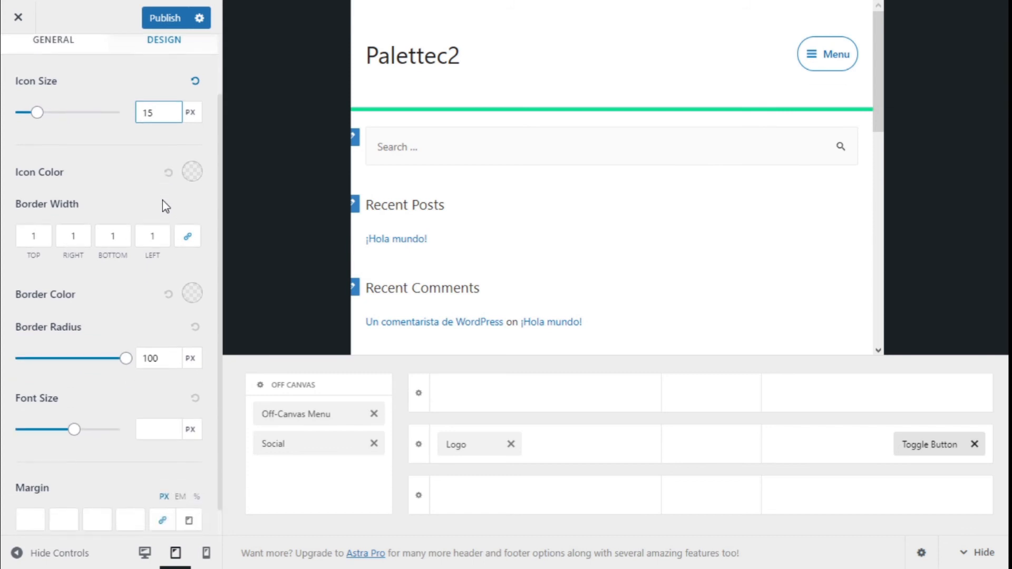
Step: Color the toggle icon blue, after briefly trying purple
{"action": "left_click", "coordinate": [193, 172]}
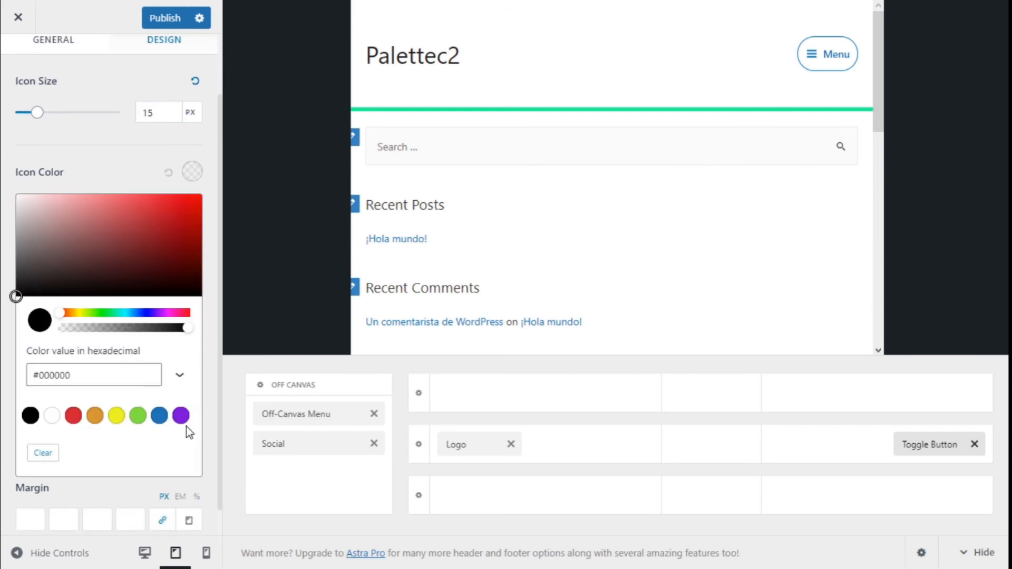
{"action": "left_click", "coordinate": [181, 416]}
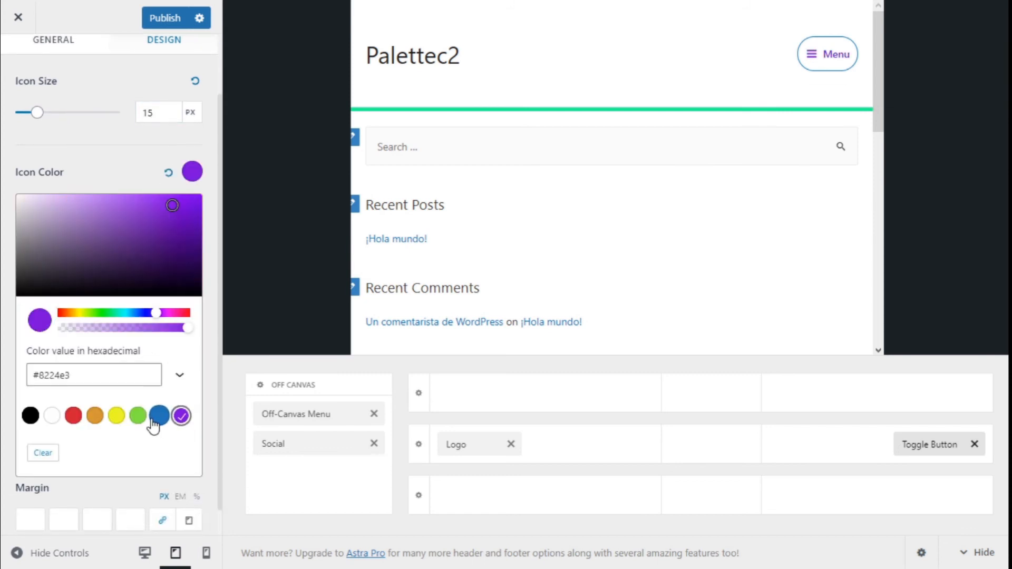
{"action": "left_click", "coordinate": [159, 415]}
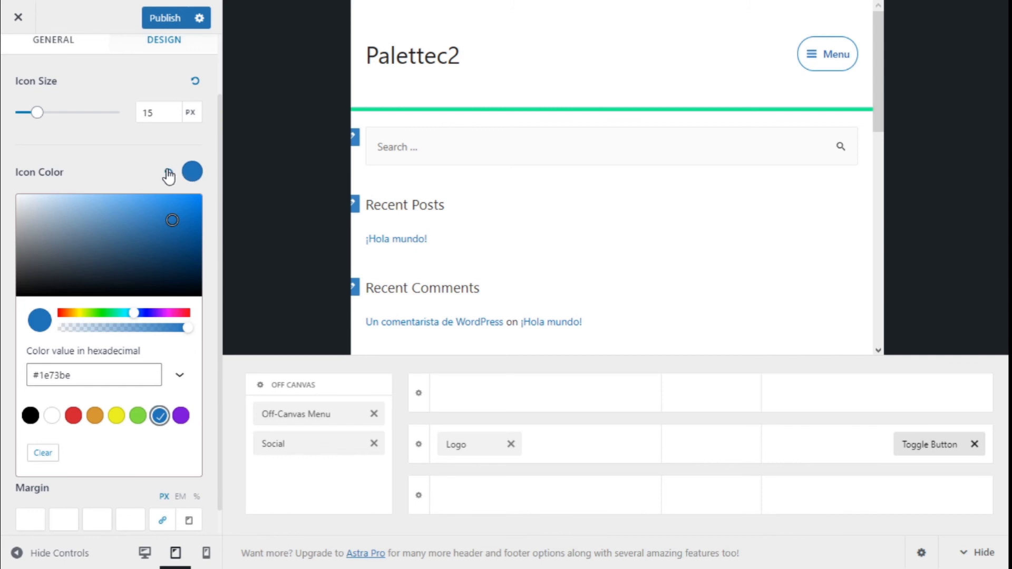
Step: Give the toggle a 2 px blue border, with corner radius dragged to 0 and back to 100
{"action": "left_click", "coordinate": [196, 172]}
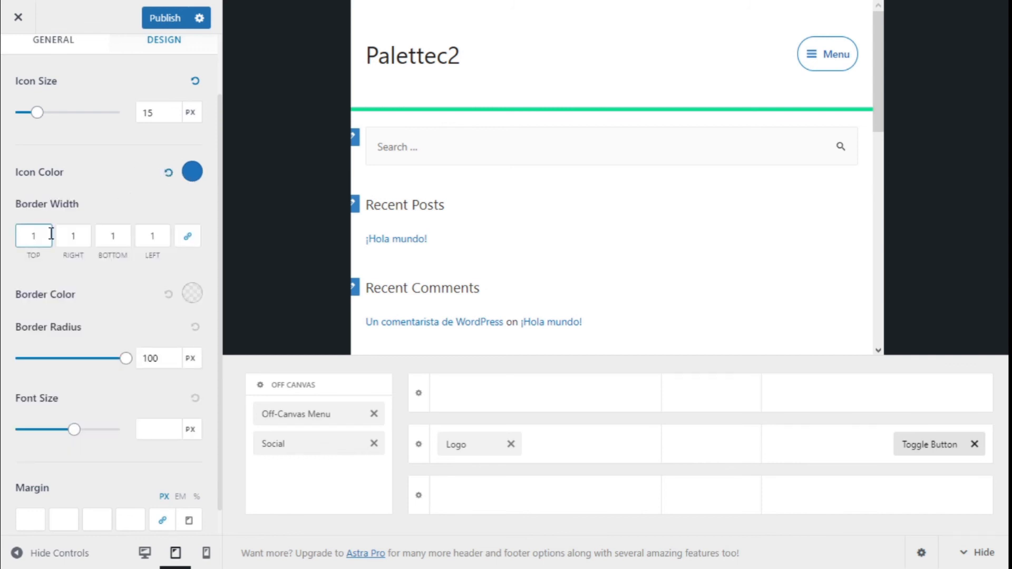
{"action": "type", "text": "2"}
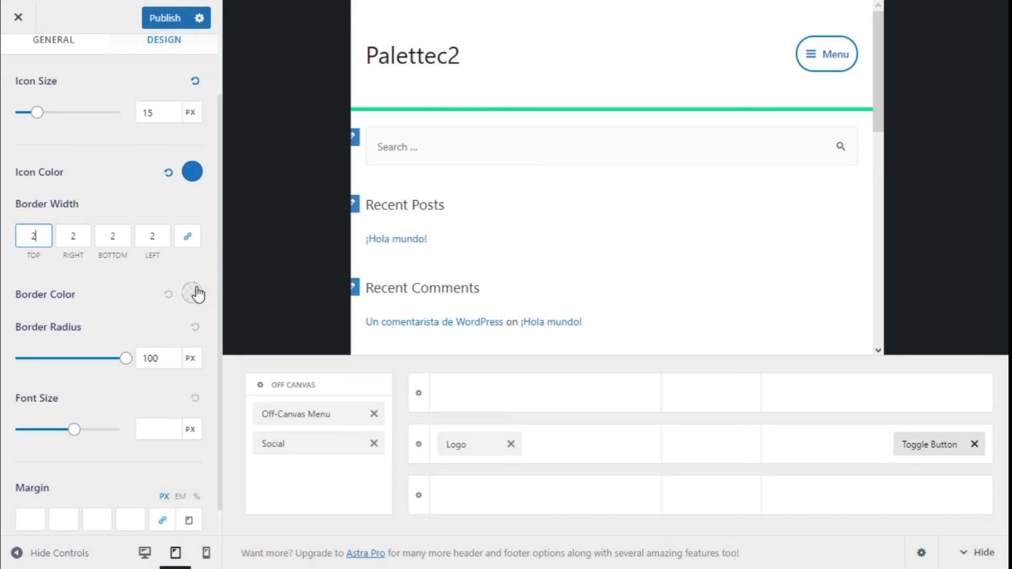
{"action": "left_click", "coordinate": [192, 295]}
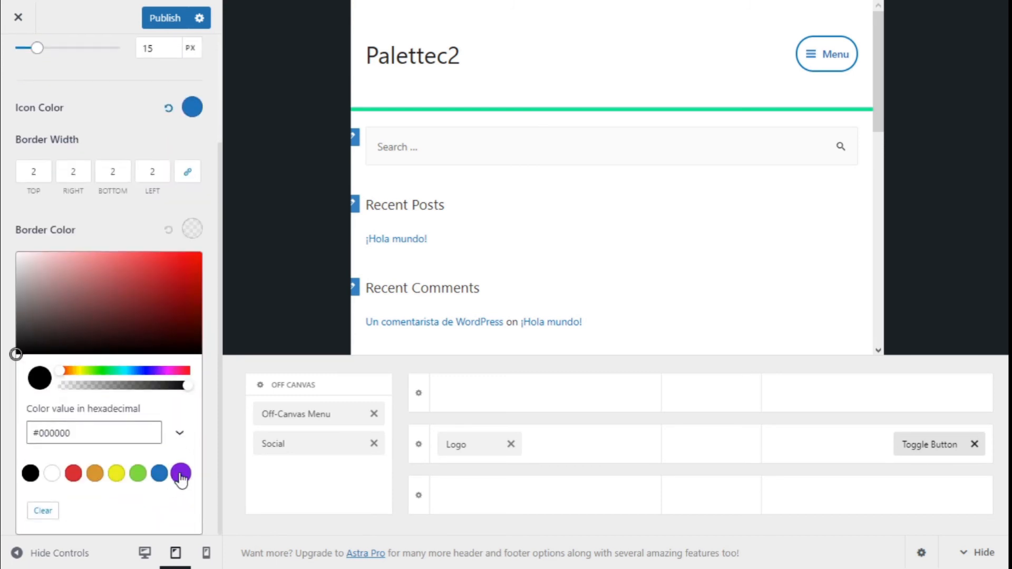
{"action": "left_click", "coordinate": [159, 473]}
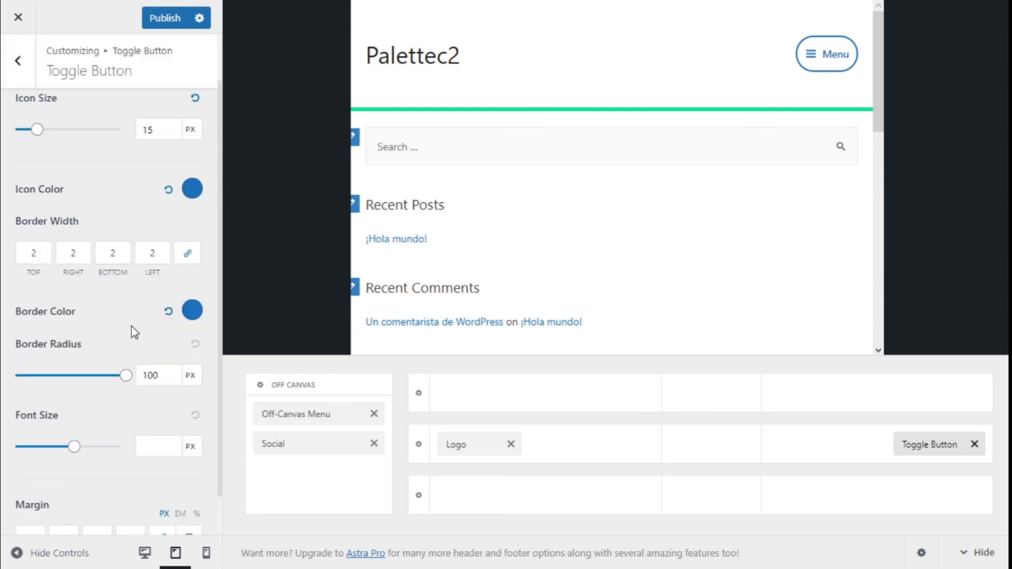
{"action": "left_click_drag", "start_coordinate": [126, 375], "coordinate": [21, 375]}
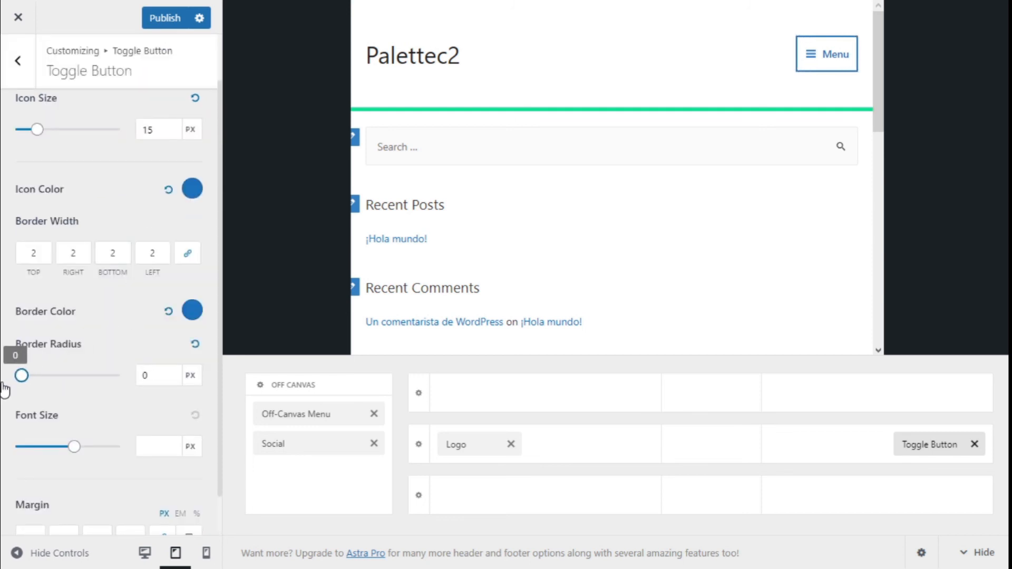
{"action": "left_click_drag", "start_coordinate": [22, 375], "coordinate": [127, 375]}
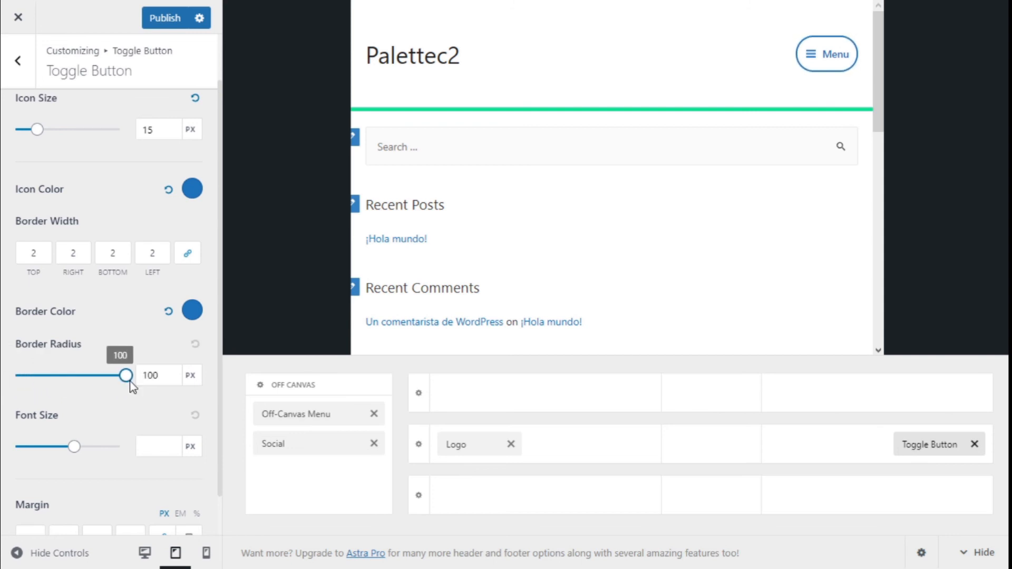
{"action": "scroll", "scroll_direction": "down", "scroll_amount": 3}
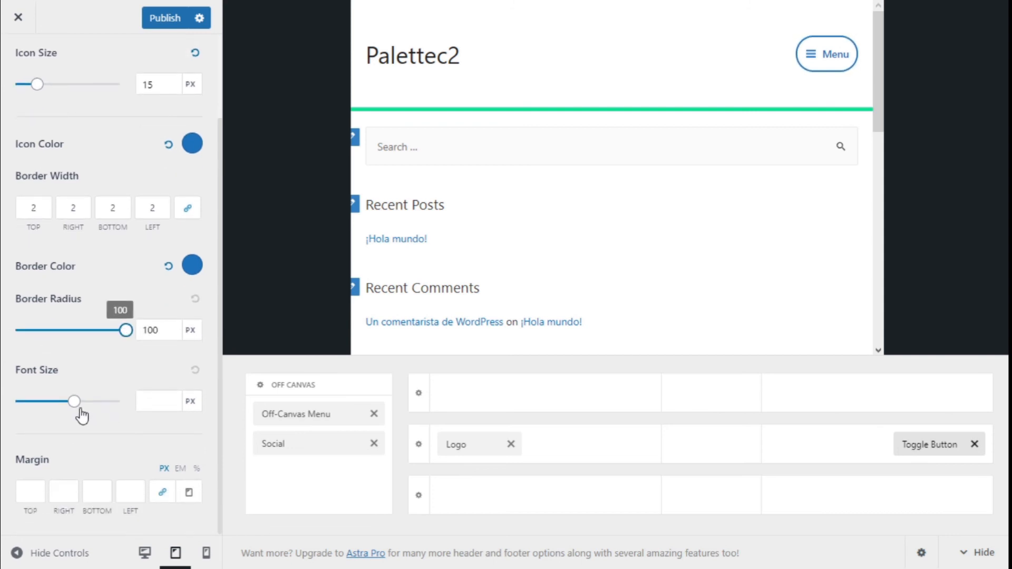
Step: Enter 15 px in the toggle button label's Font Size field
{"action": "left_click", "coordinate": [159, 401]}
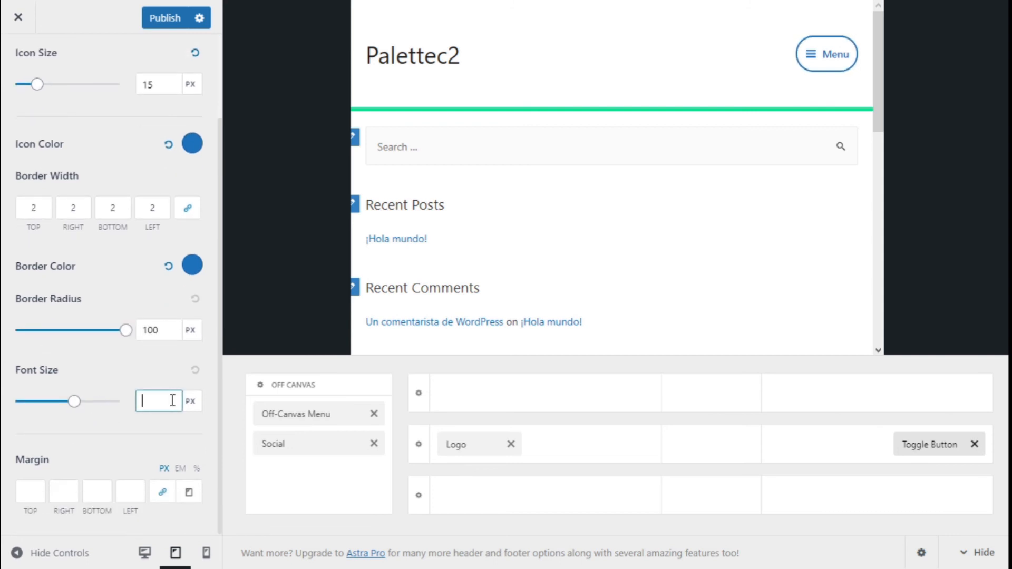
{"action": "type", "text": "15"}
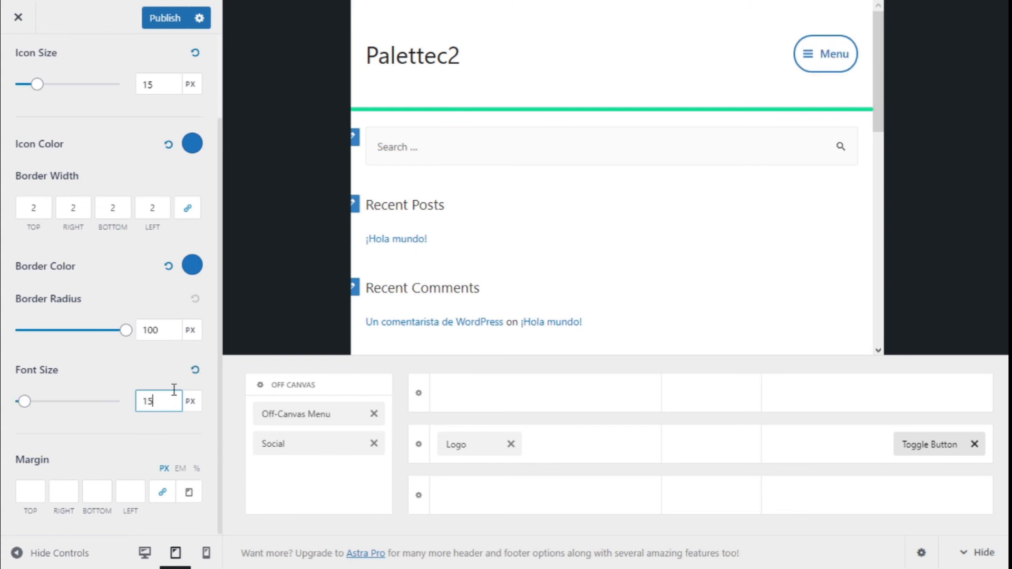
{"action": "type", "text": "14"}
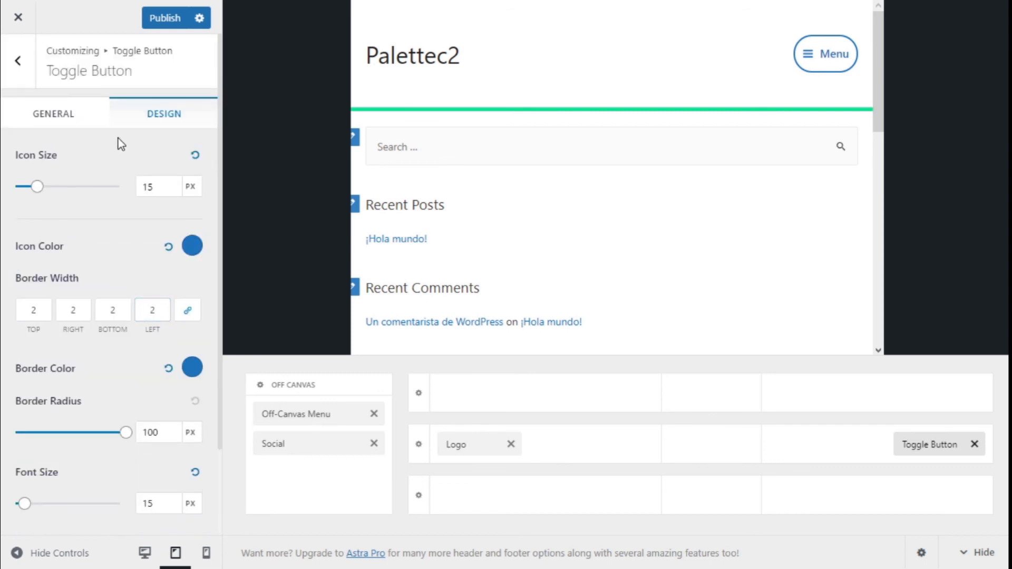
Step: Return to the toggle button's General settings and publish the Customizer changes
{"action": "left_click", "coordinate": [53, 113]}
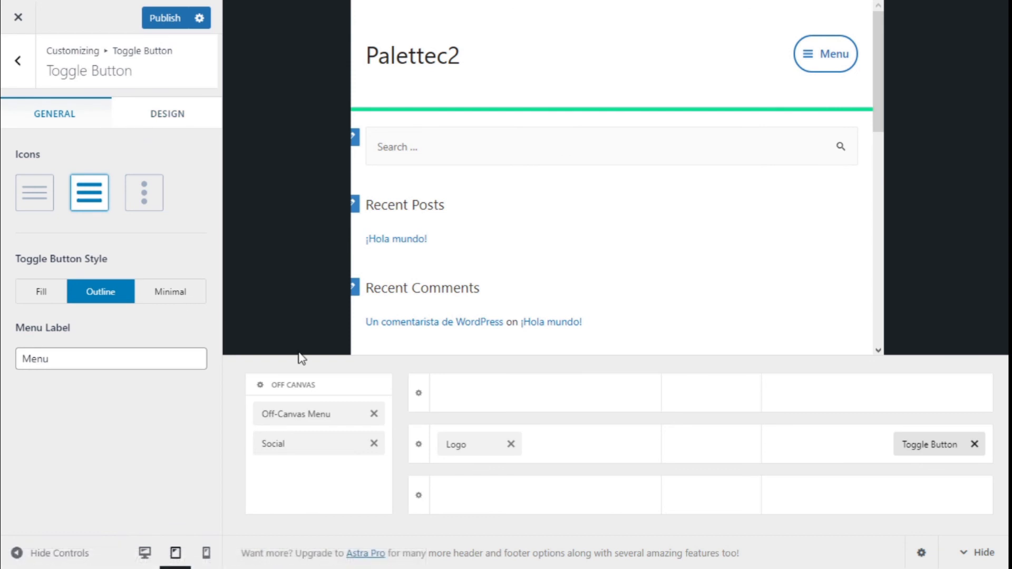
{"action": "mouse_move", "coordinate": [413, 261]}
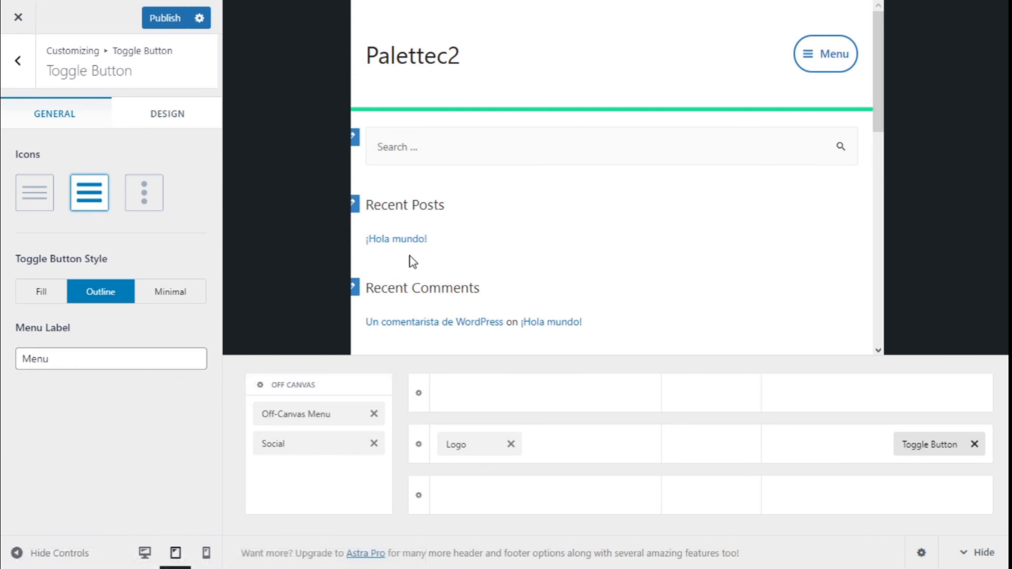
{"action": "mouse_move", "coordinate": [819, 61]}
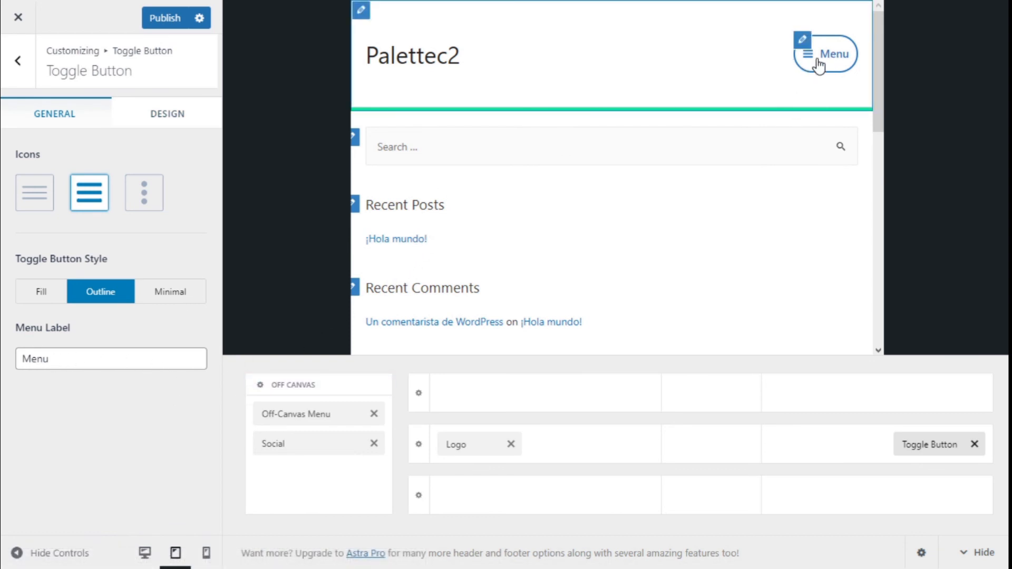
{"action": "mouse_move", "coordinate": [158, 67]}
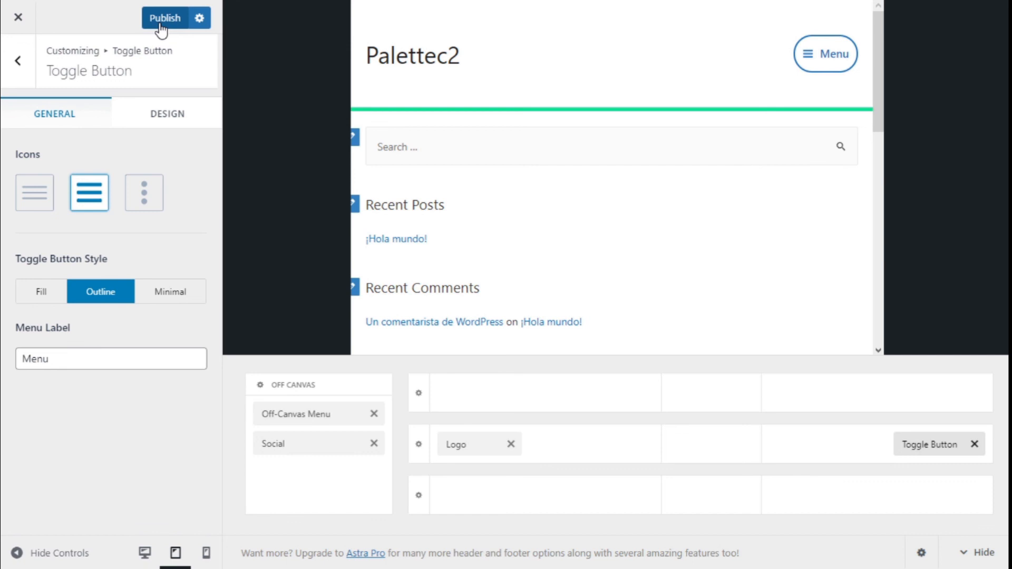
{"action": "left_click", "coordinate": [165, 18]}
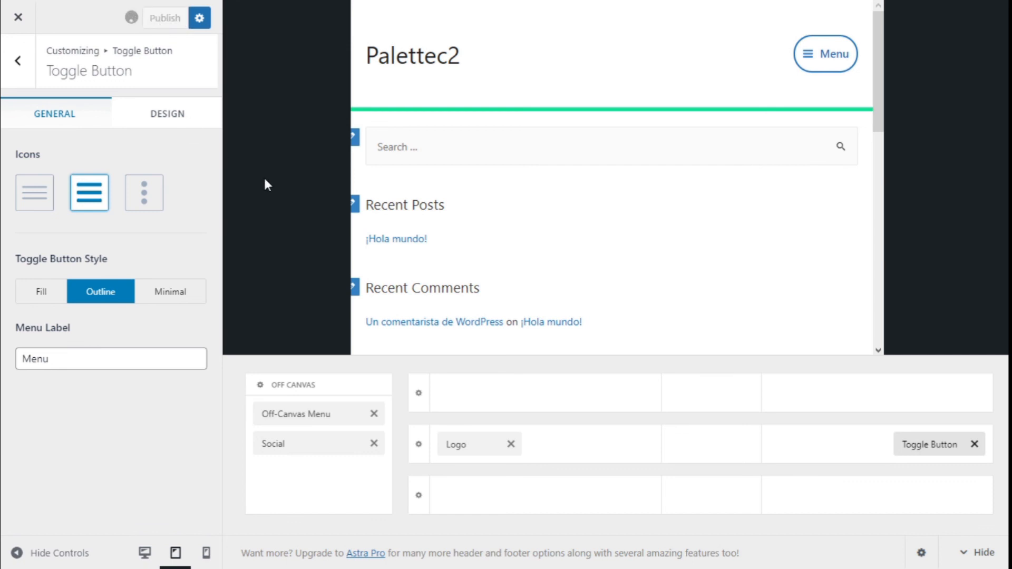
{"action": "left_click", "coordinate": [165, 17]}
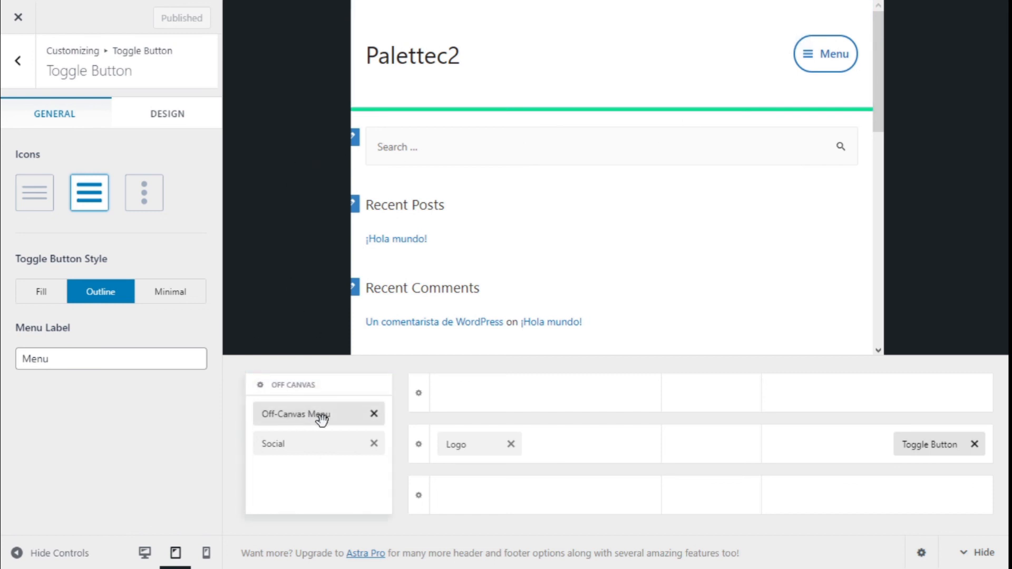
Step: Assign Main menu to the Off-Canvas Menu location, then return to the top-level Customizer list
{"action": "left_click", "coordinate": [312, 413]}
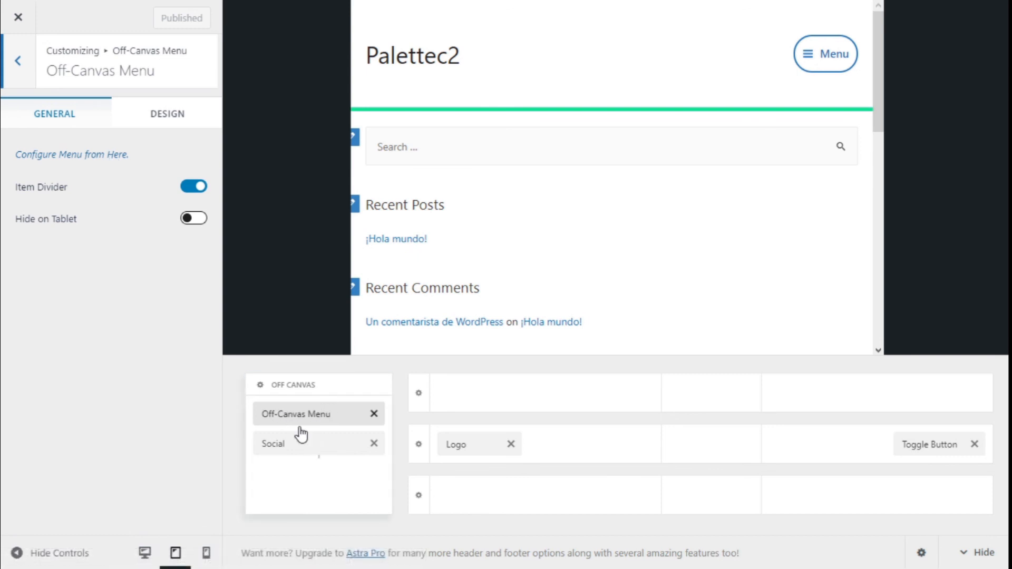
{"action": "mouse_move", "coordinate": [92, 162]}
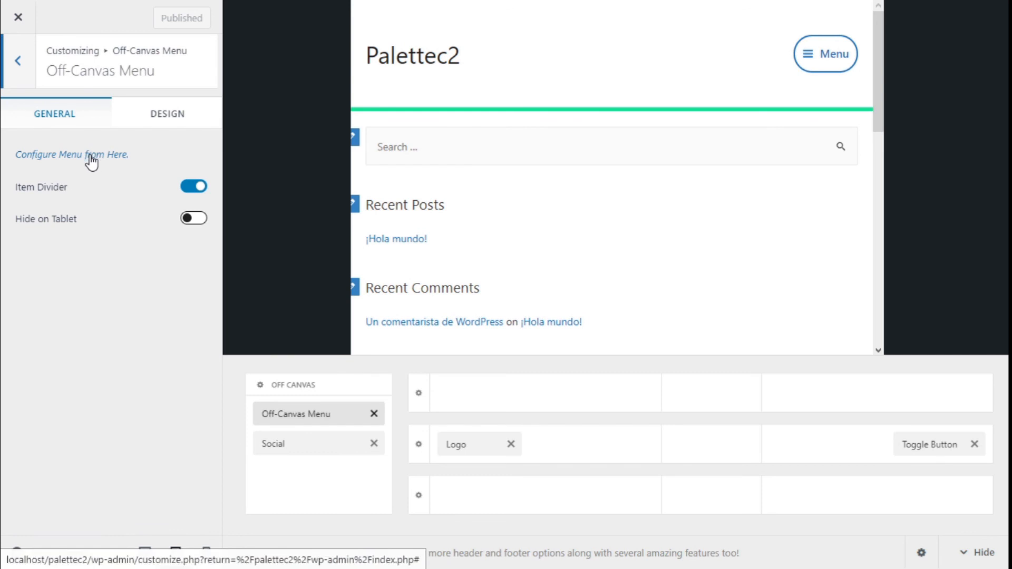
{"action": "left_click", "coordinate": [74, 155]}
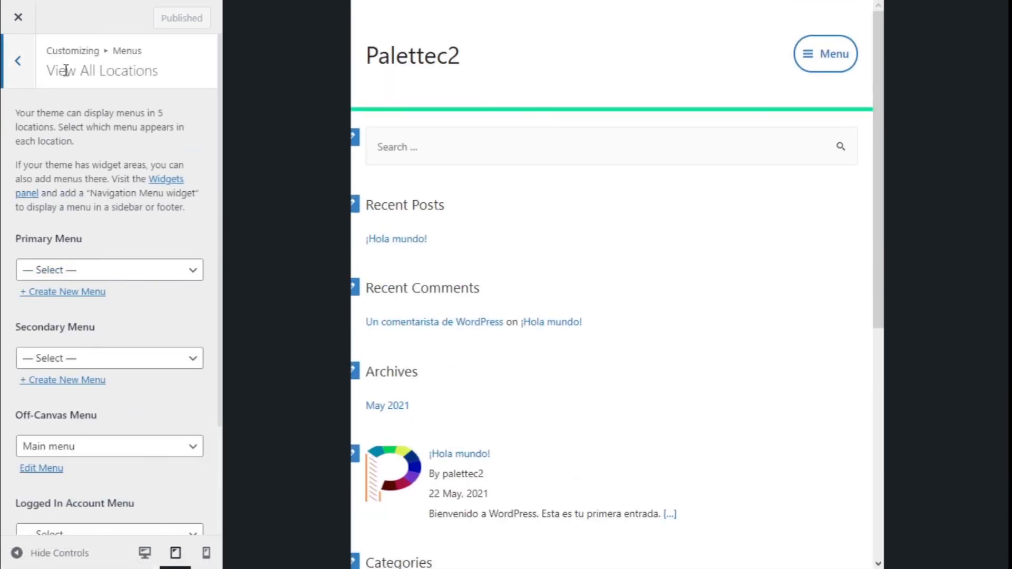
{"action": "scroll", "scroll_direction": "down", "scroll_amount": 3}
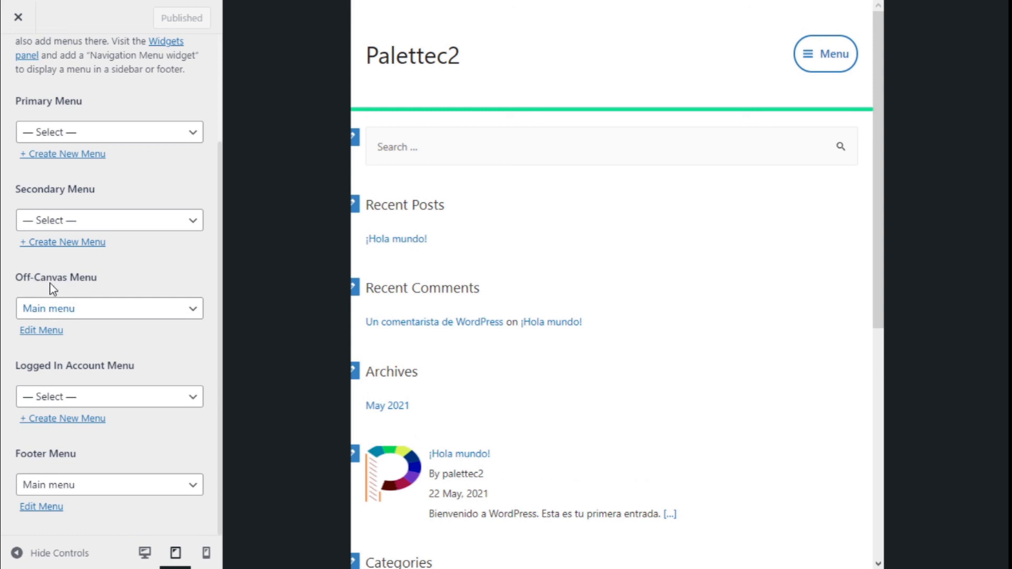
{"action": "left_click", "coordinate": [110, 308]}
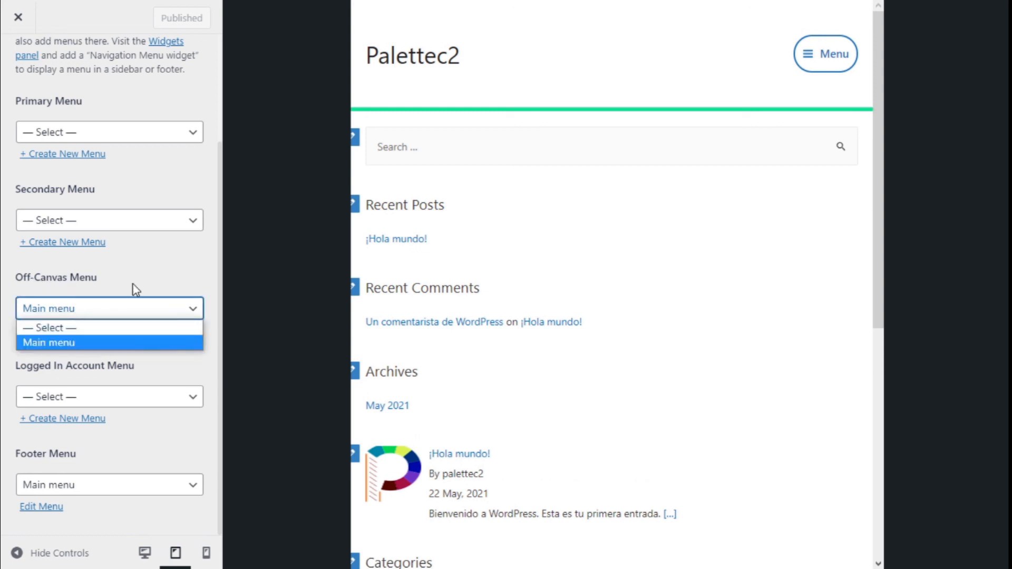
{"action": "left_click", "coordinate": [49, 343]}
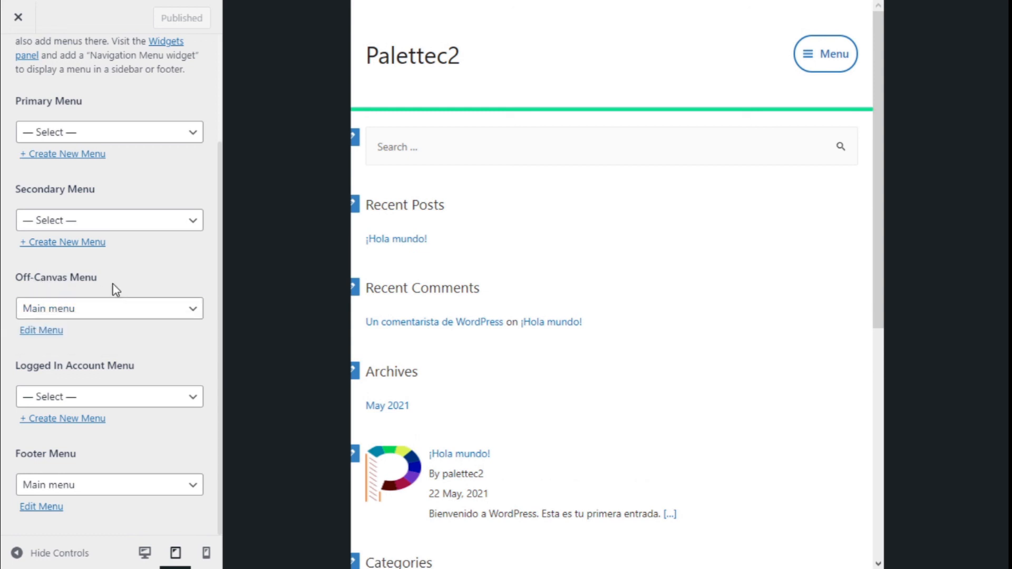
{"action": "left_click", "coordinate": [18, 16]}
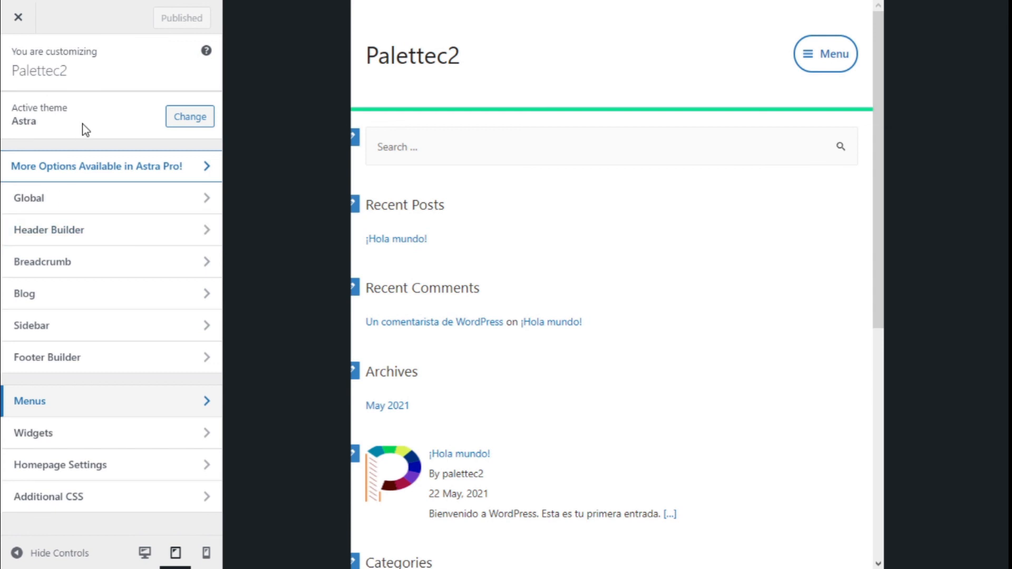
{"action": "left_click", "coordinate": [30, 401]}
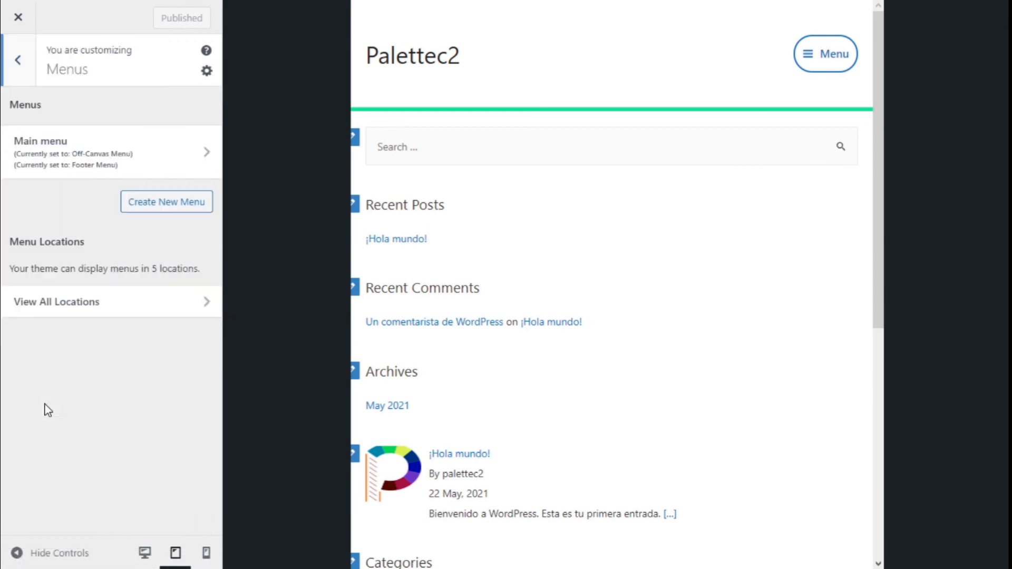
{"action": "left_click", "coordinate": [55, 302]}
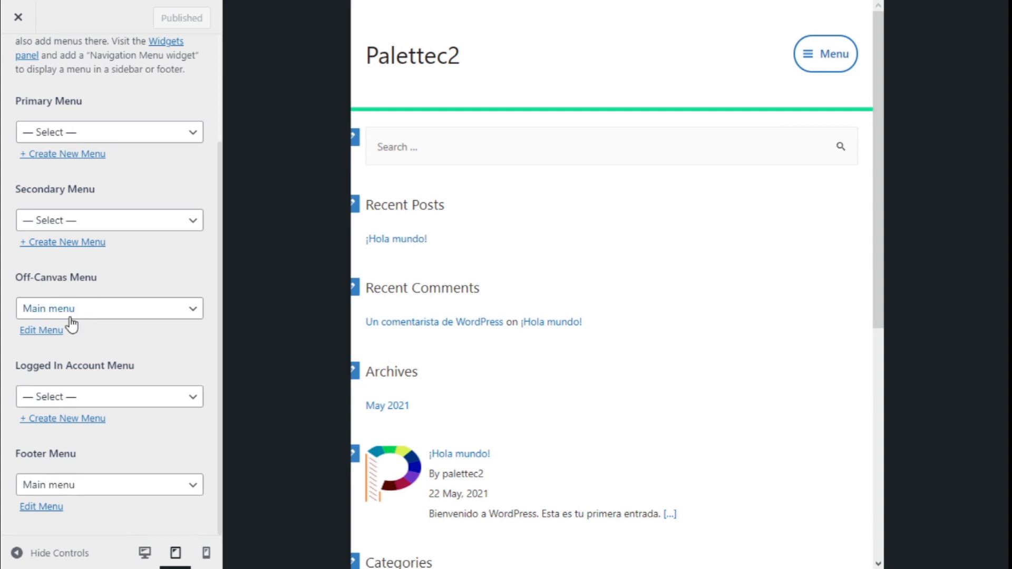
{"action": "mouse_move", "coordinate": [76, 300]}
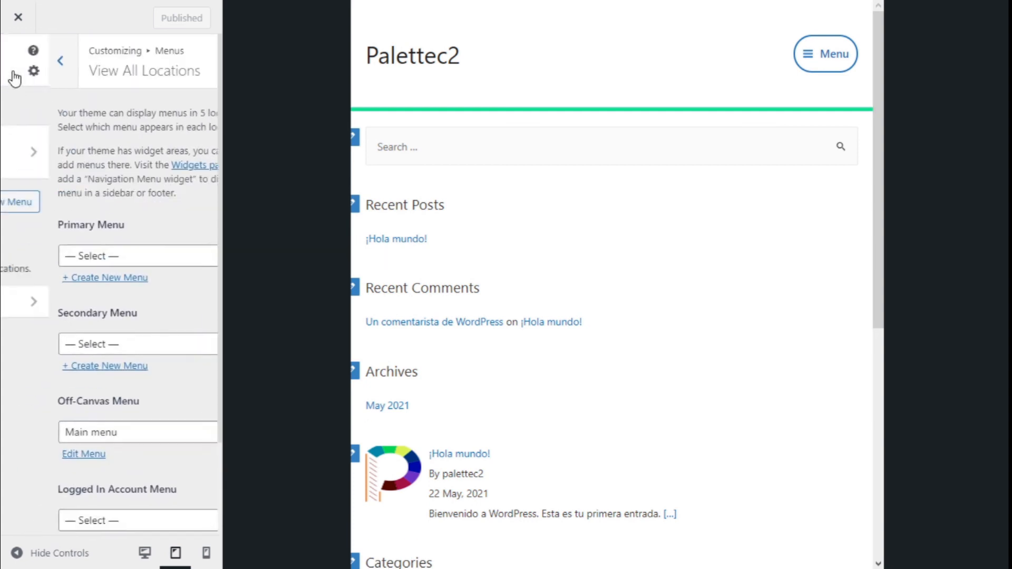
{"action": "left_click", "coordinate": [61, 59]}
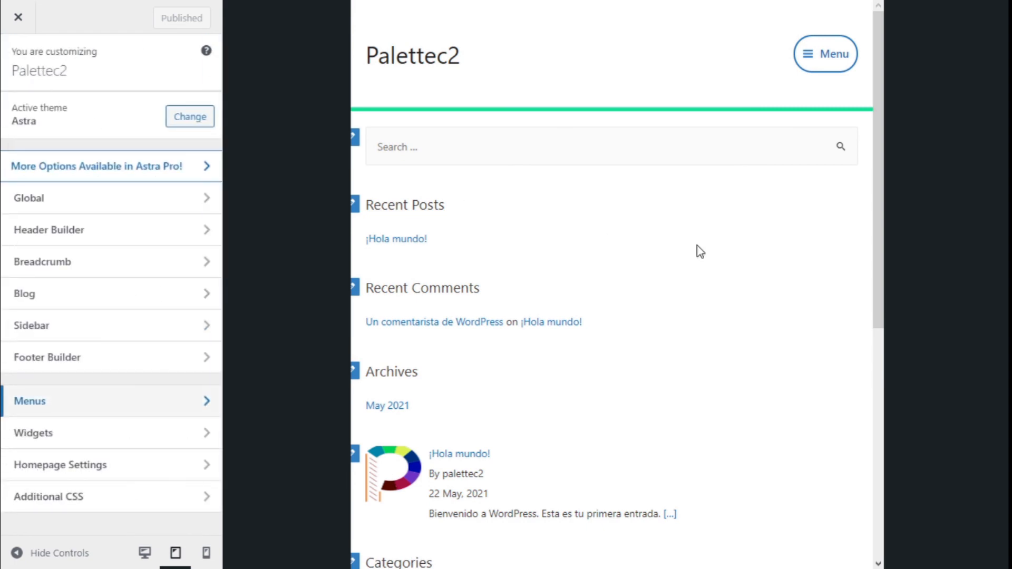
{"action": "mouse_move", "coordinate": [699, 251]}
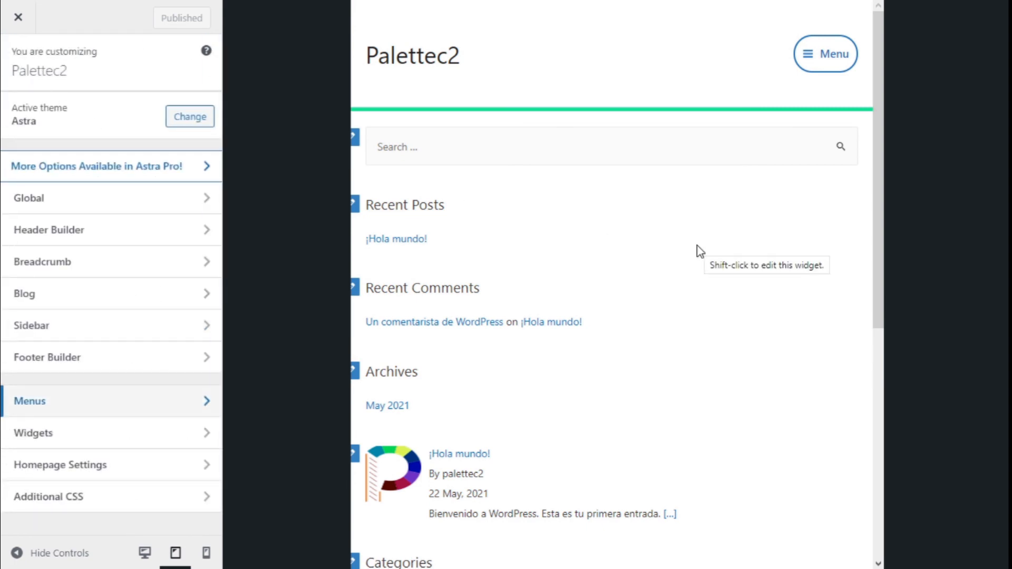